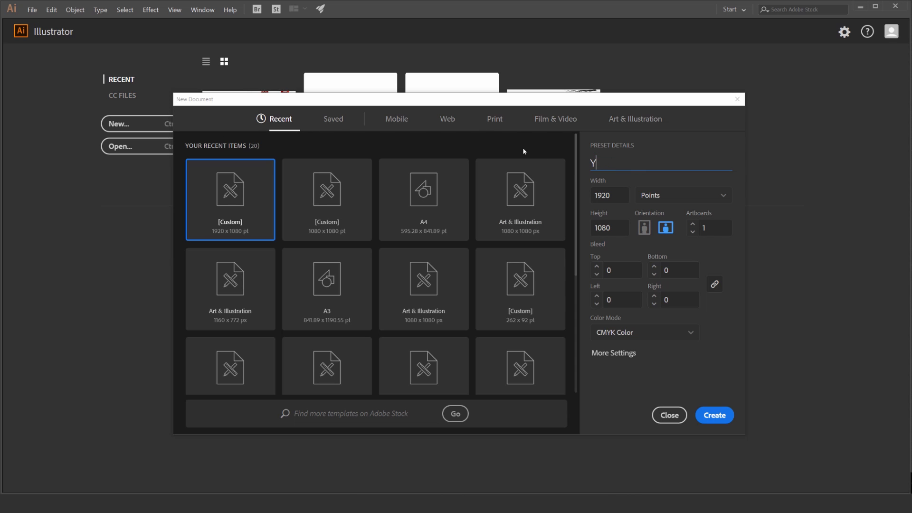
- Name the document Youtube Thumbnail, keep 1920 × 1080 pt, and create it
type("outube Thumbna")
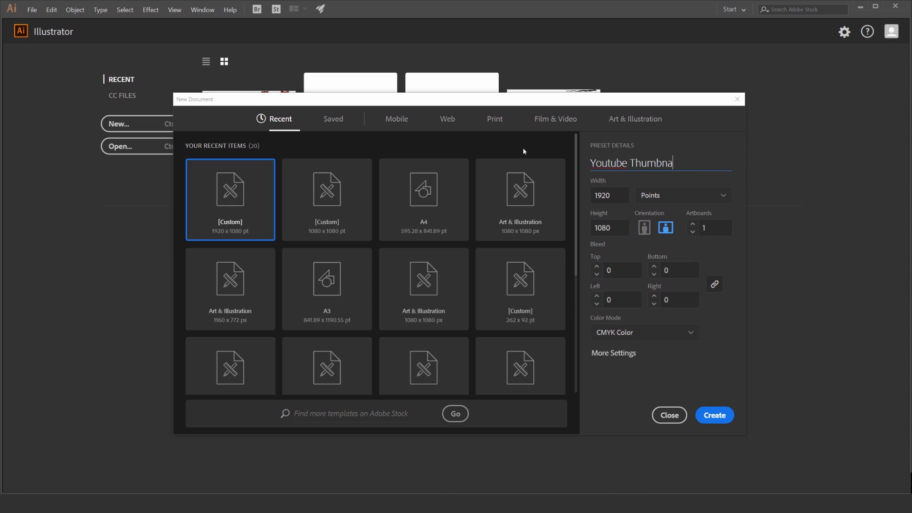
left_click(609, 196)
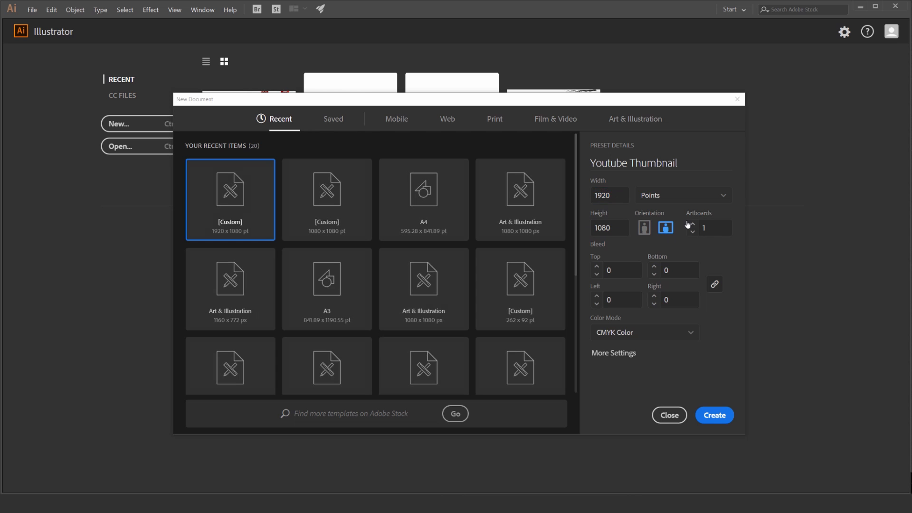
left_click(609, 195)
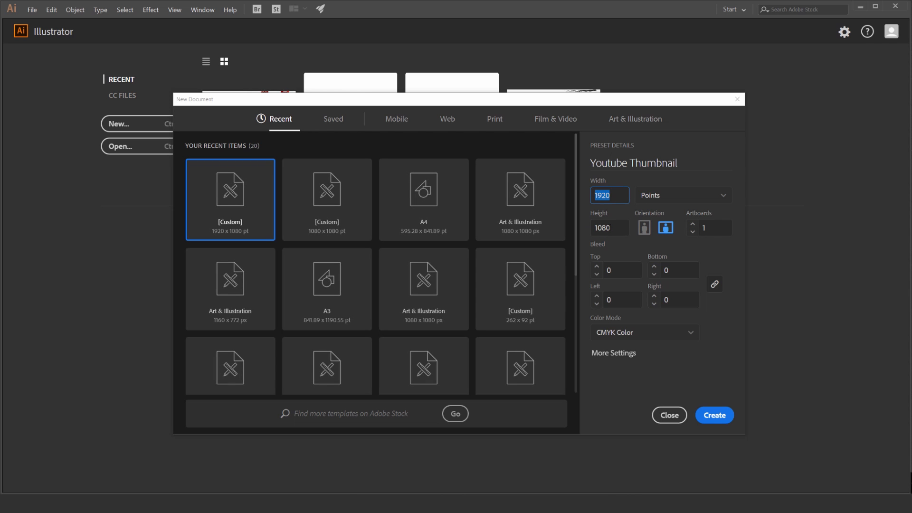
left_click(682, 196)
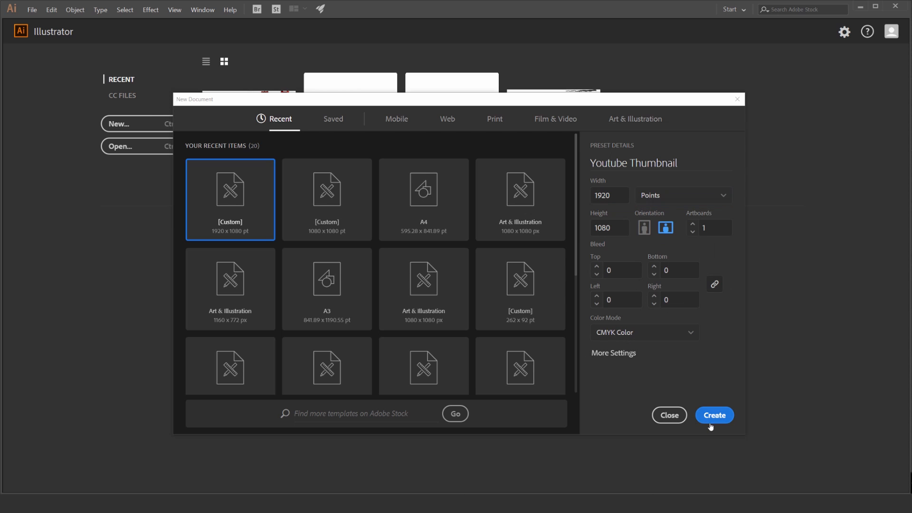
left_click(715, 415)
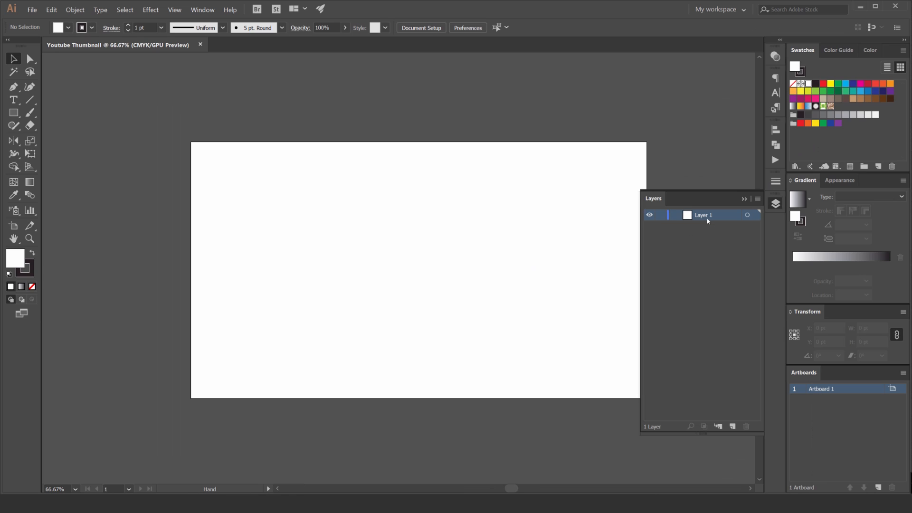
- Close the Layers panel and show the Color panel via the Window menu
left_click(205, 9)
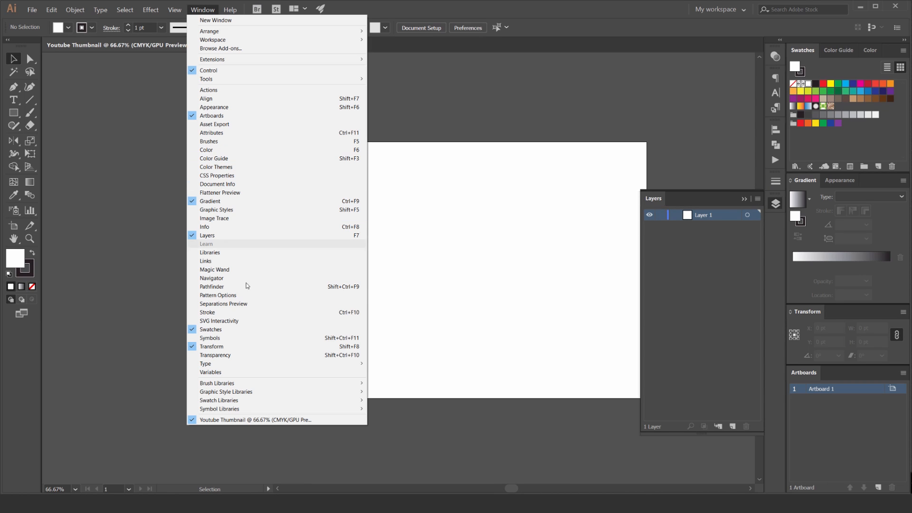
mouse_move(228, 356)
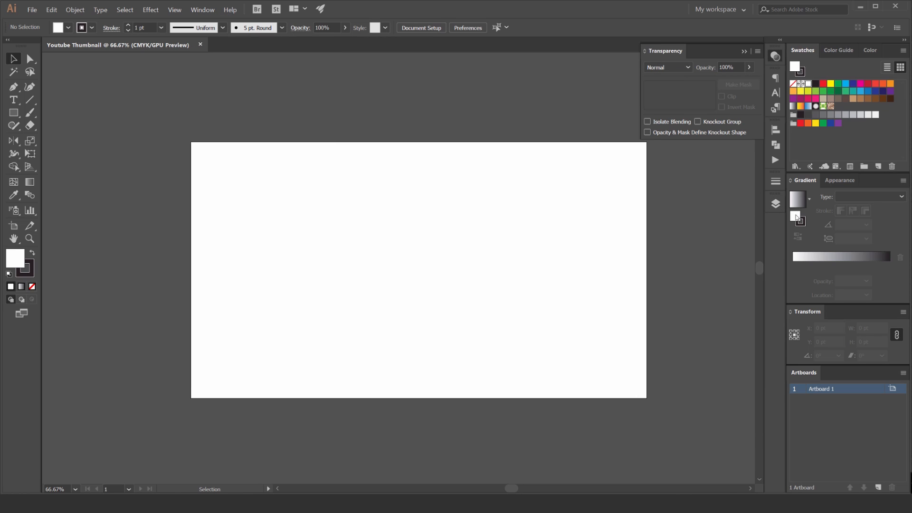
left_click(776, 202)
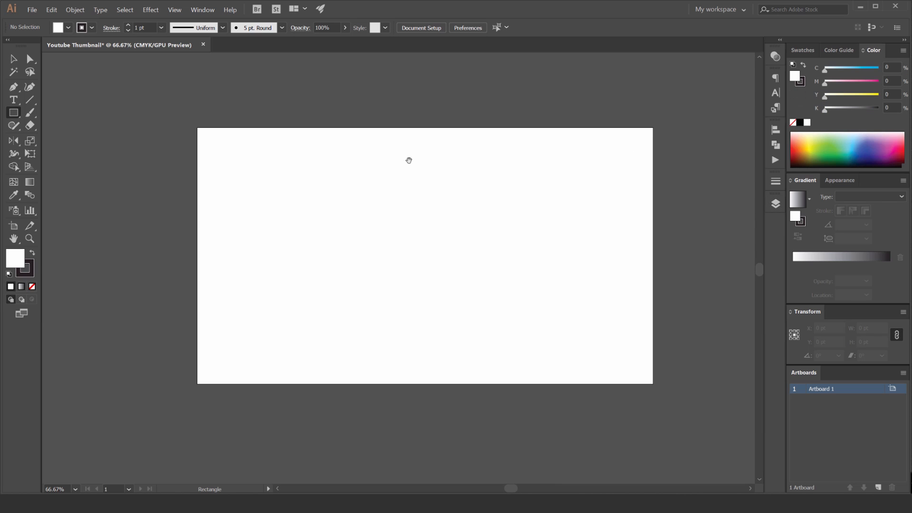
- Draw a full-artboard rectangle, fill it with an orange swatch, and rename its layer BG
left_click_drag(337, 198, 533, 294)
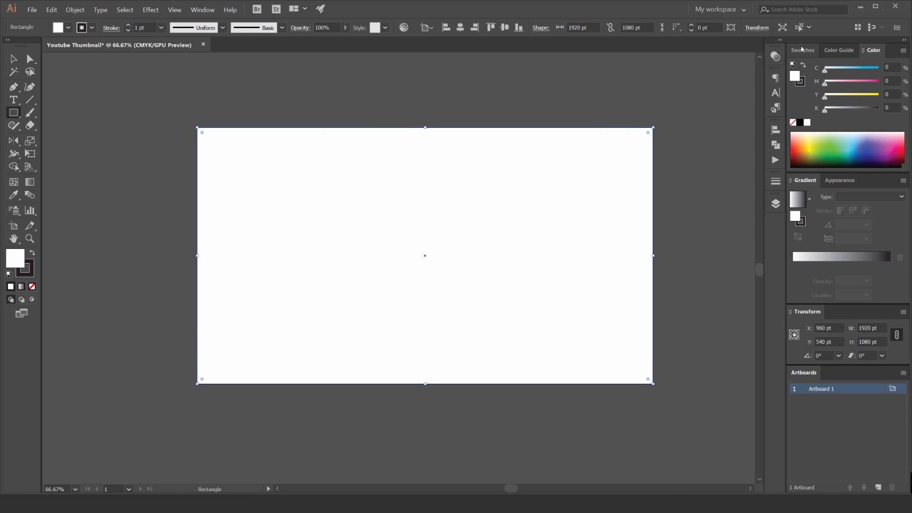
left_click(900, 84)
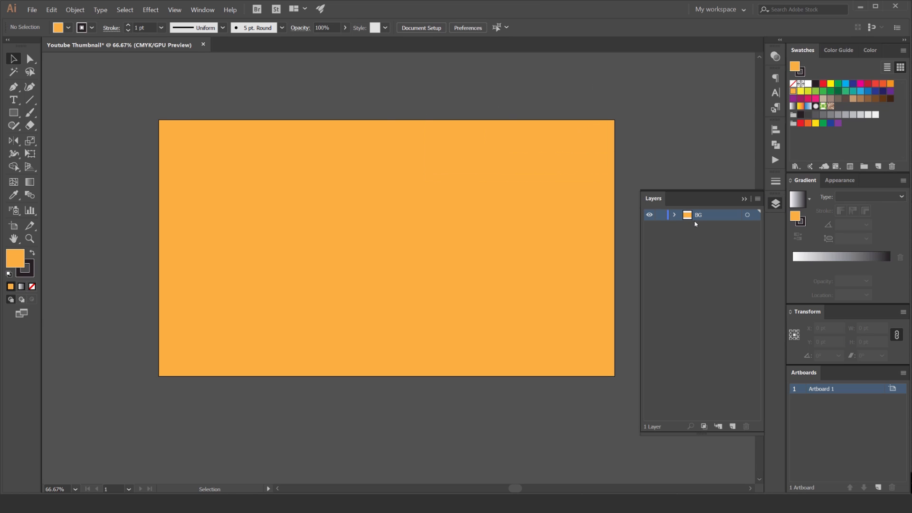
left_click(661, 215)
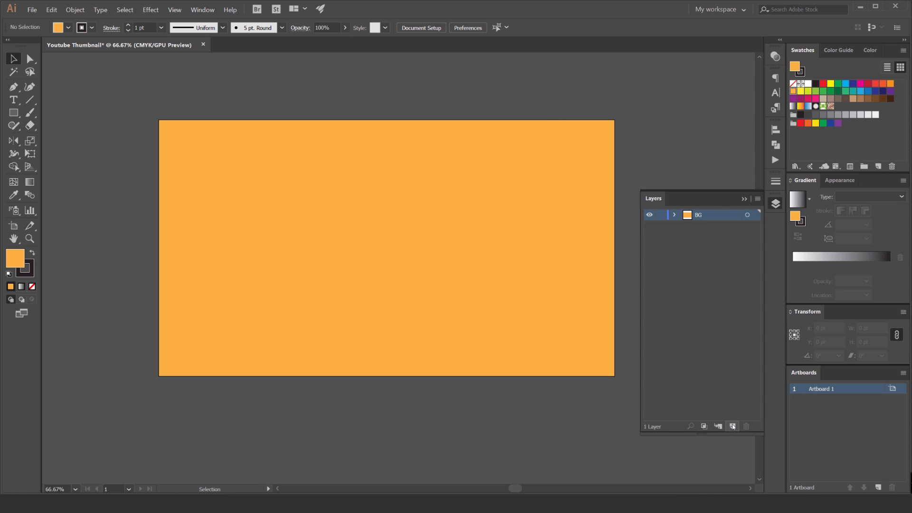
left_click(732, 426)
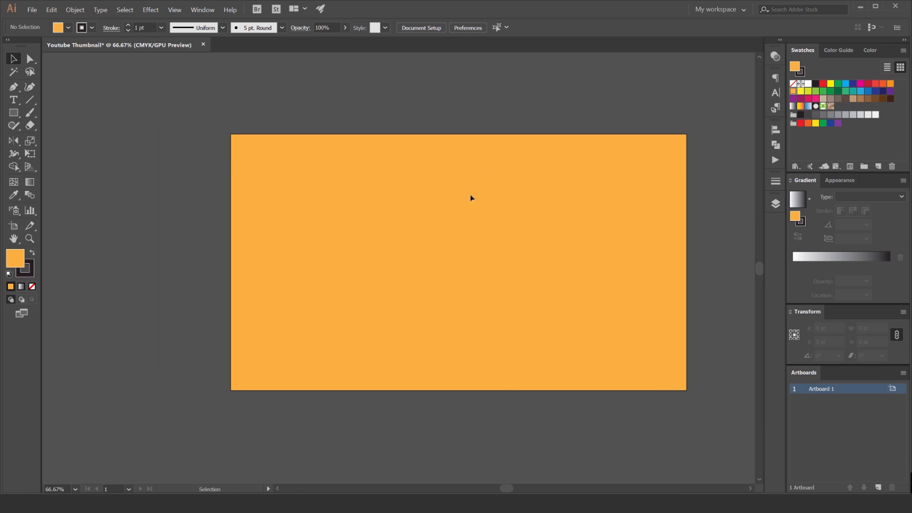
- Add large headline text 'How to Create a' in the Nickainley script font
left_click(13, 100)
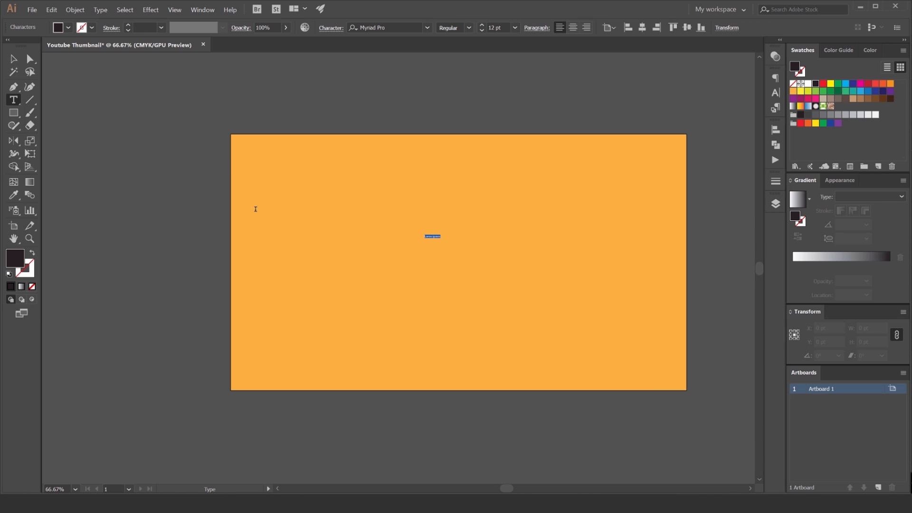
left_click(12, 59)
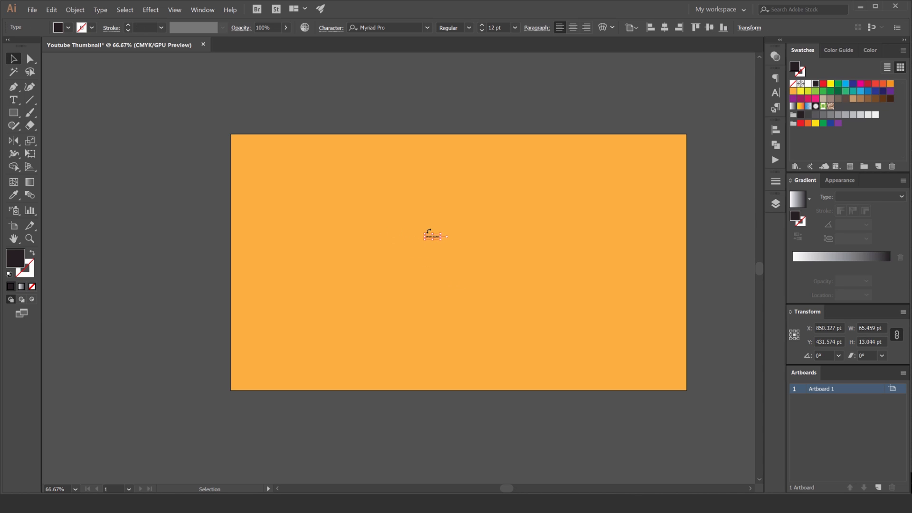
left_click_drag(438, 236, 607, 129)
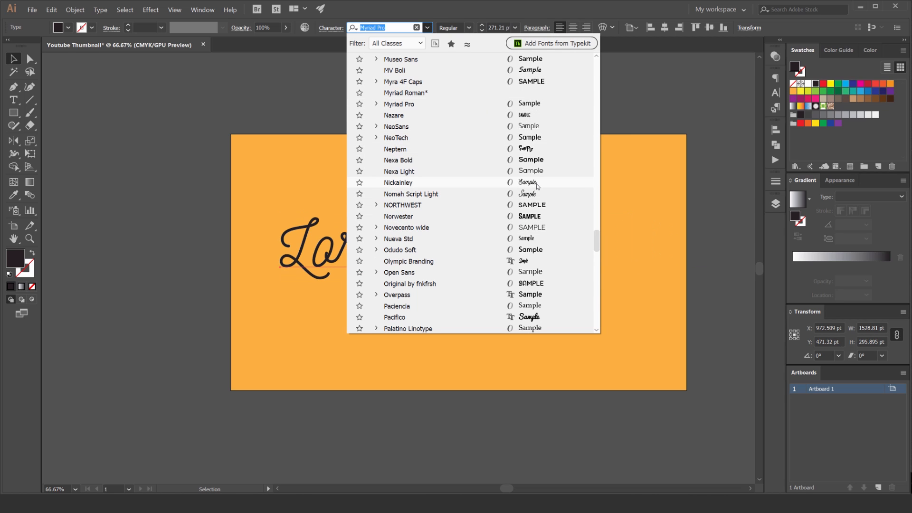
left_click(398, 182)
type("H")
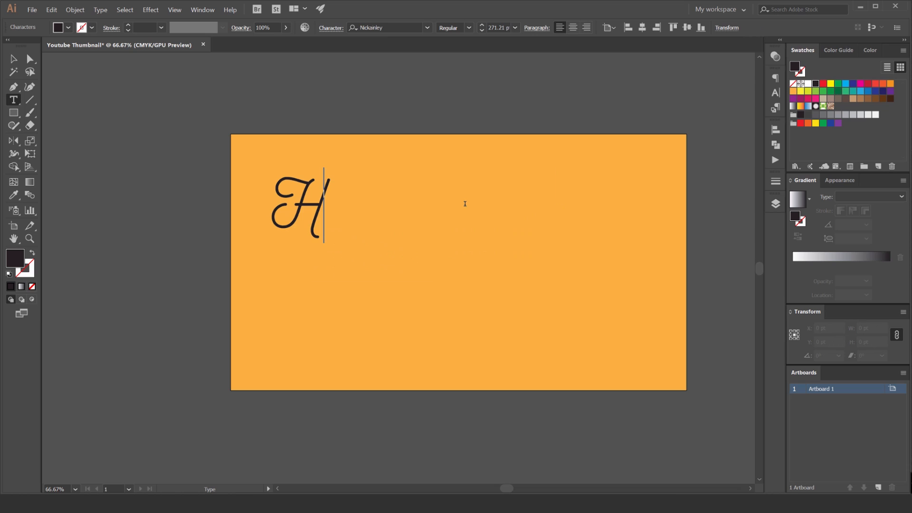
type("ow to")
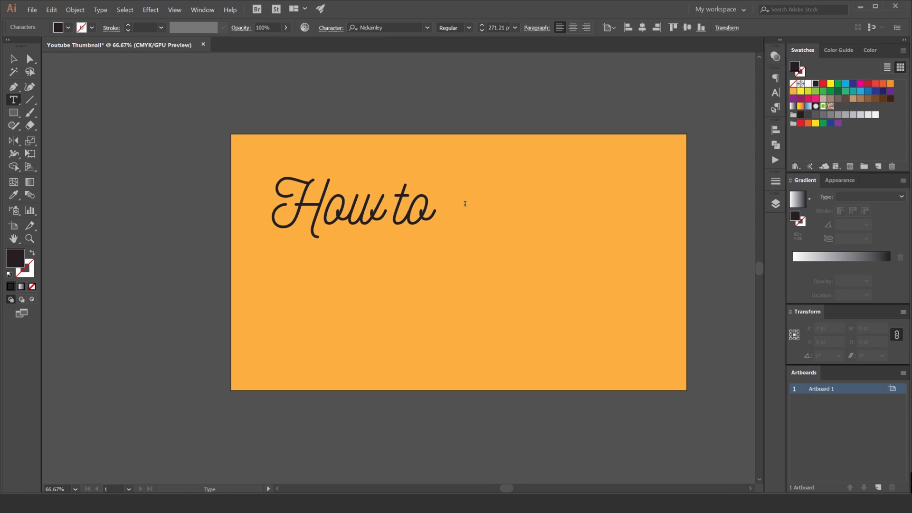
type("Create a")
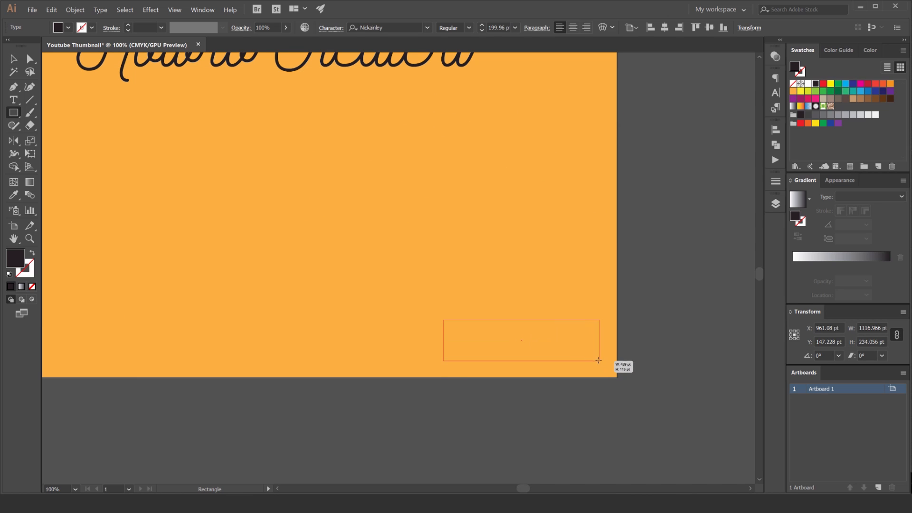
- Draw a small dark rectangle near the bottom right of the artboard
left_click_drag(443, 319, 600, 361)
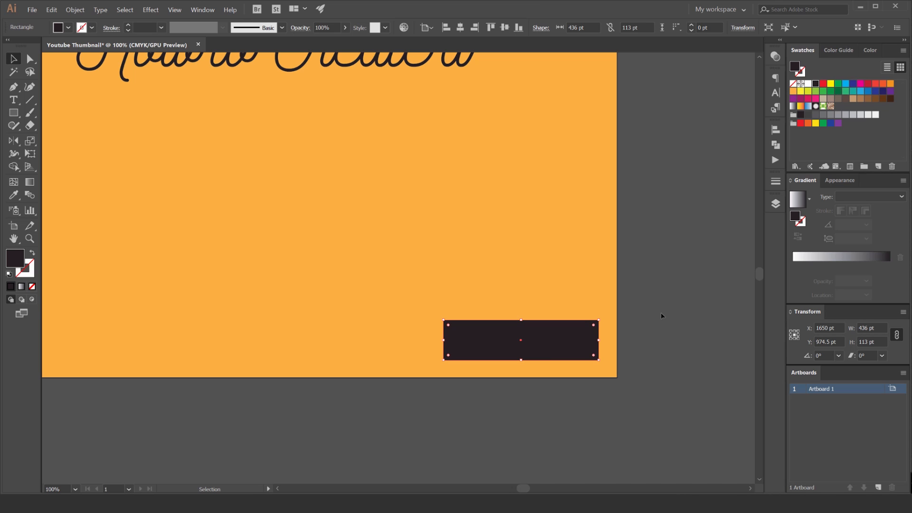
mouse_move(657, 316)
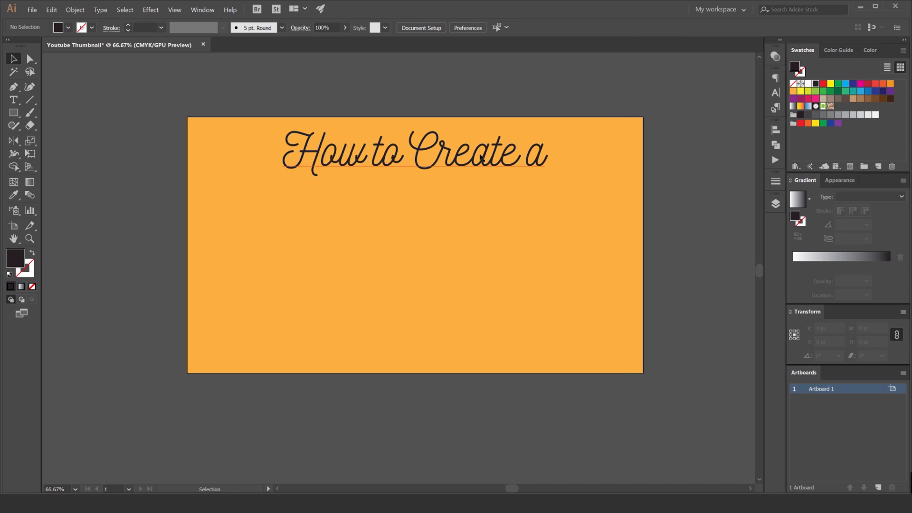
- Copy the headline lower down, change it to LOGO in Bebas Neue Bold, and enlarge it
left_click_drag(413, 154, 478, 263)
type("LOGO")
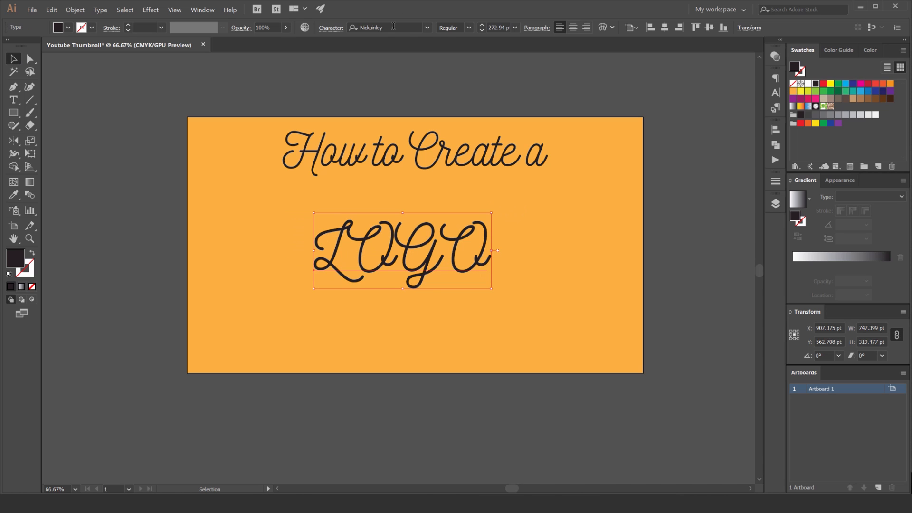
type("NOVE")
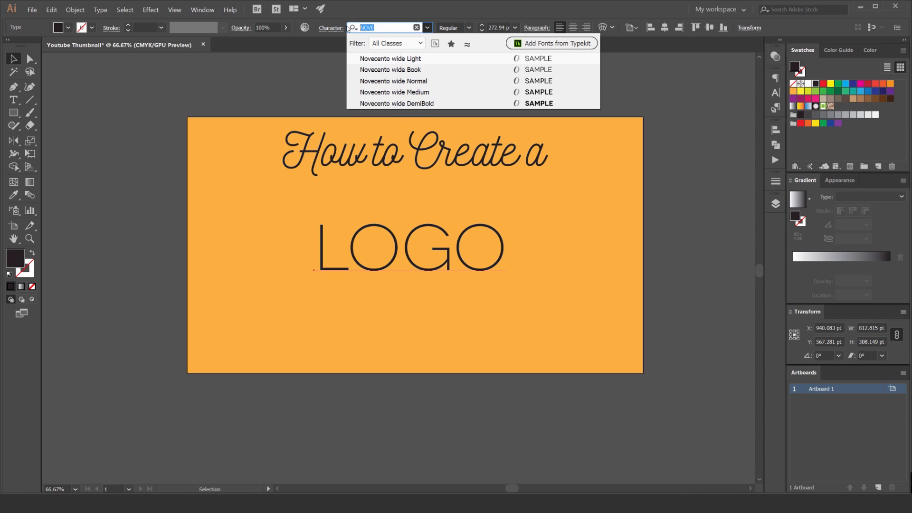
type("BEB")
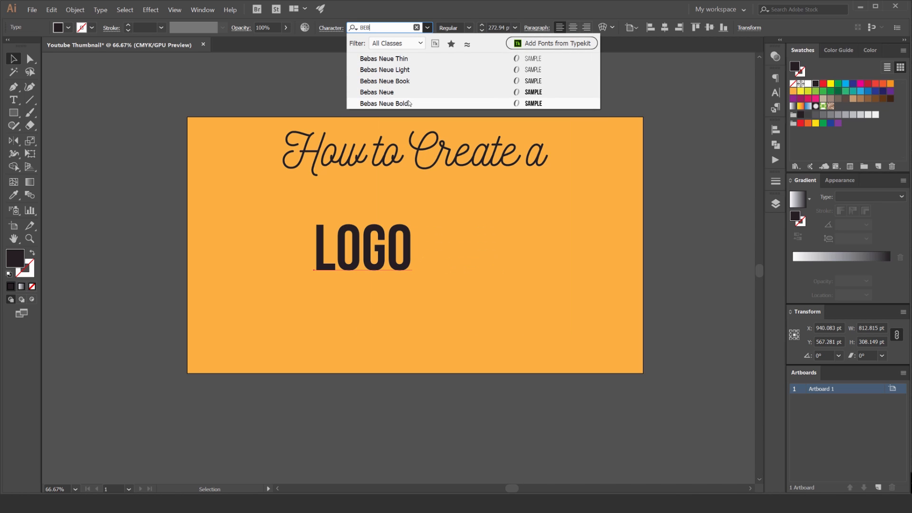
left_click(384, 103)
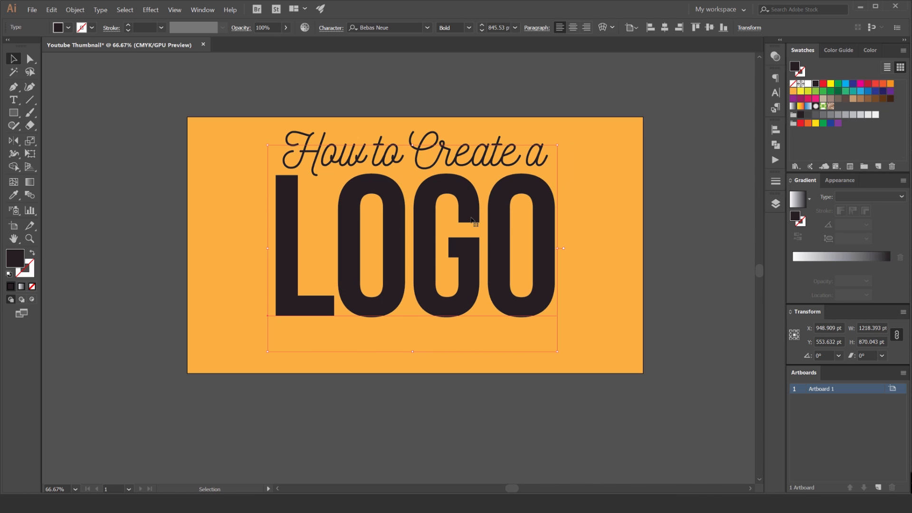
left_click_drag(471, 221, 499, 231)
type("In")
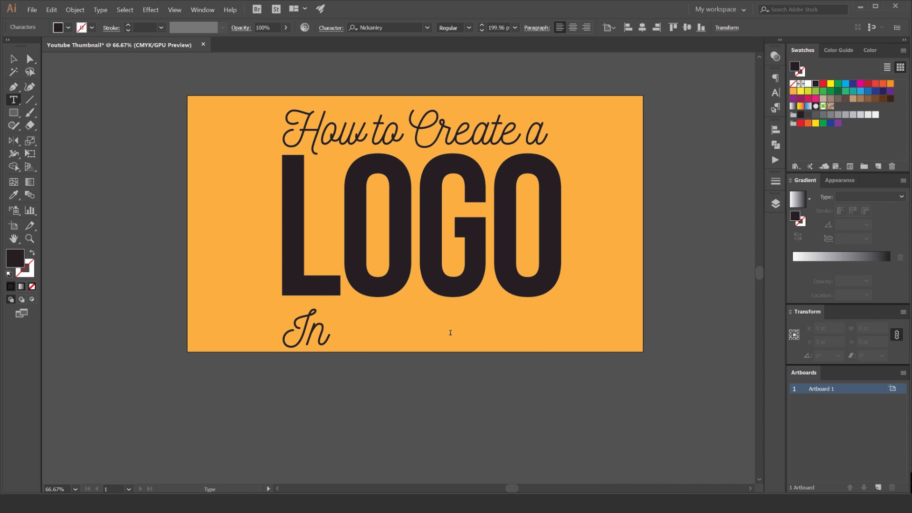
- Add 'In Illustrator' in script below LOGO and select all three text lines
type("Illustrator")
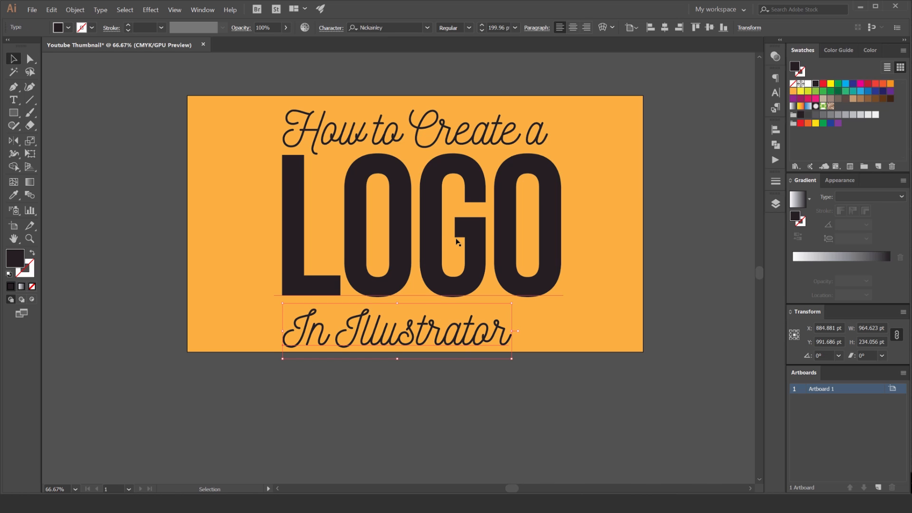
left_click(397, 356)
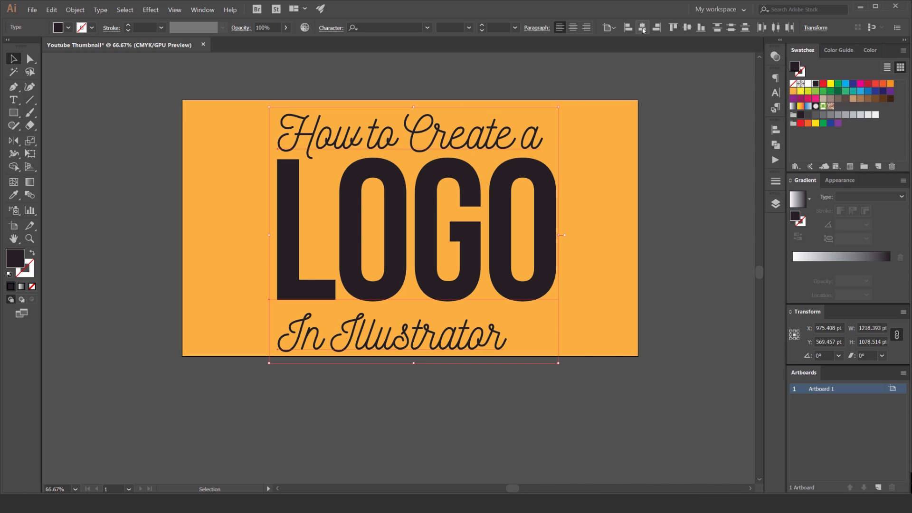
- Centre the three text lines horizontally relative to the artboard and select LOGO
left_click(642, 26)
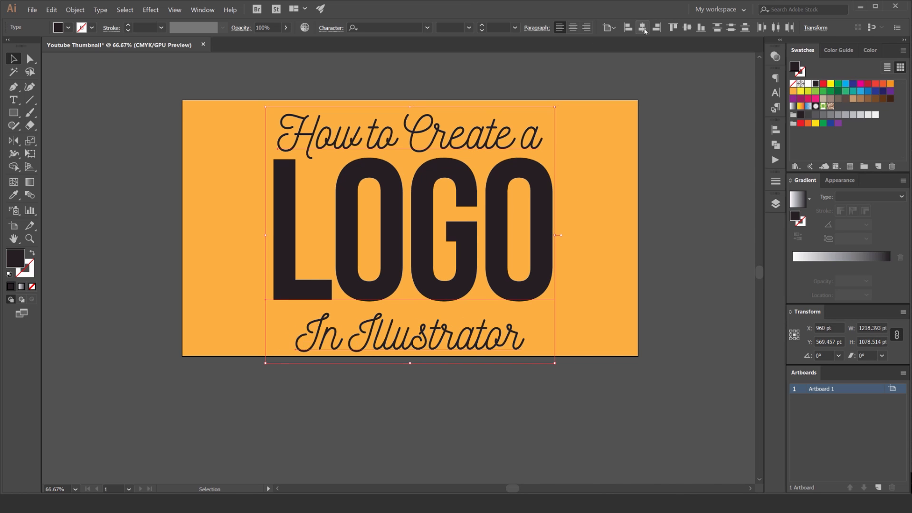
left_click(608, 27)
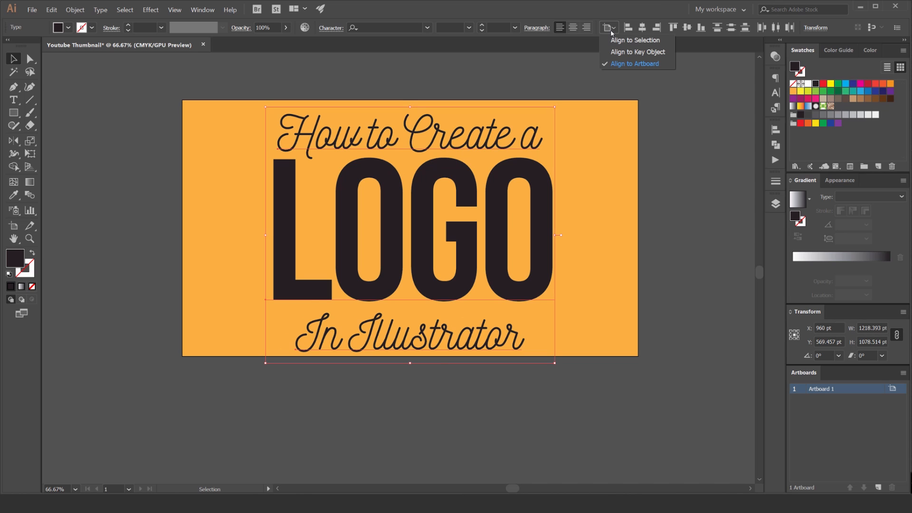
left_click(608, 26)
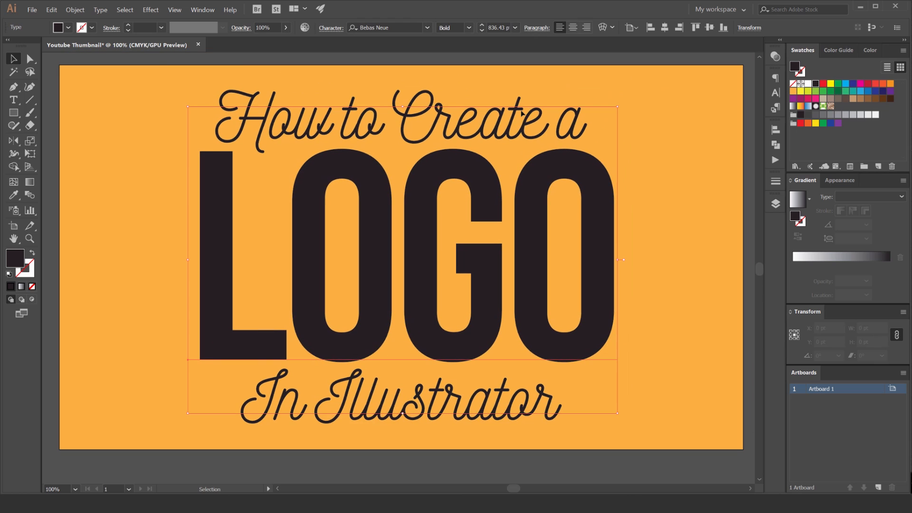
left_click(403, 109)
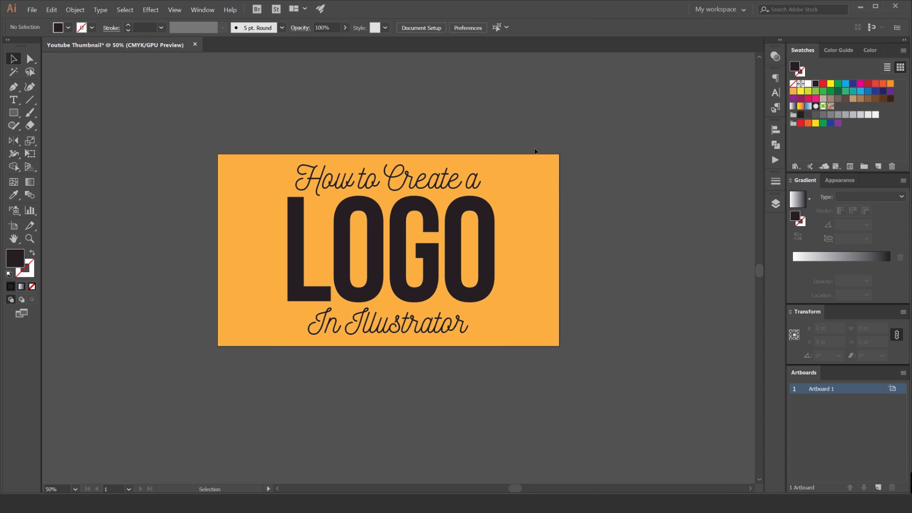
mouse_move(500, 186)
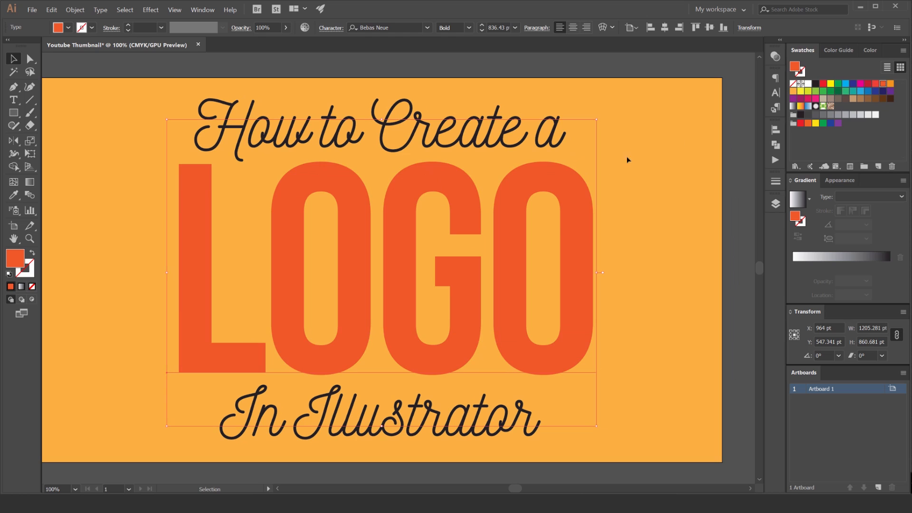
- Try deep red and orange-red swatches on LOGO, then show the CMYK sliders
left_click(876, 86)
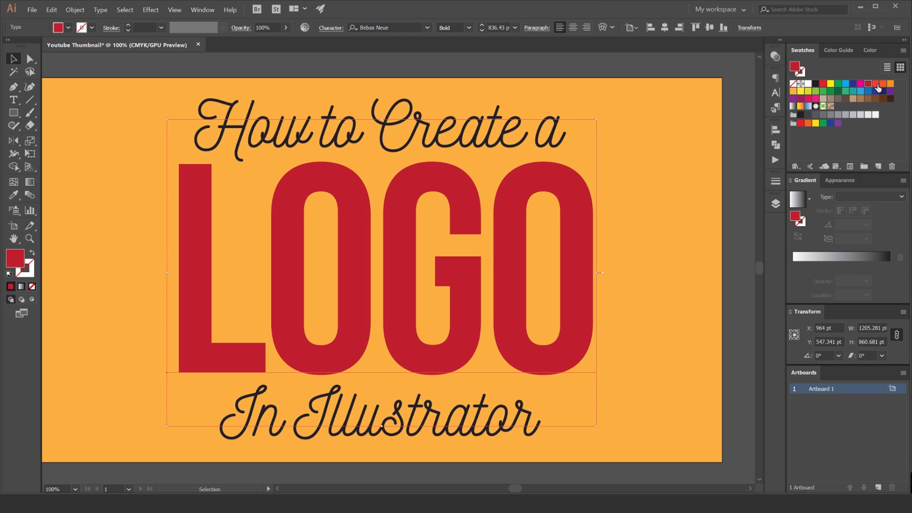
left_click(876, 87)
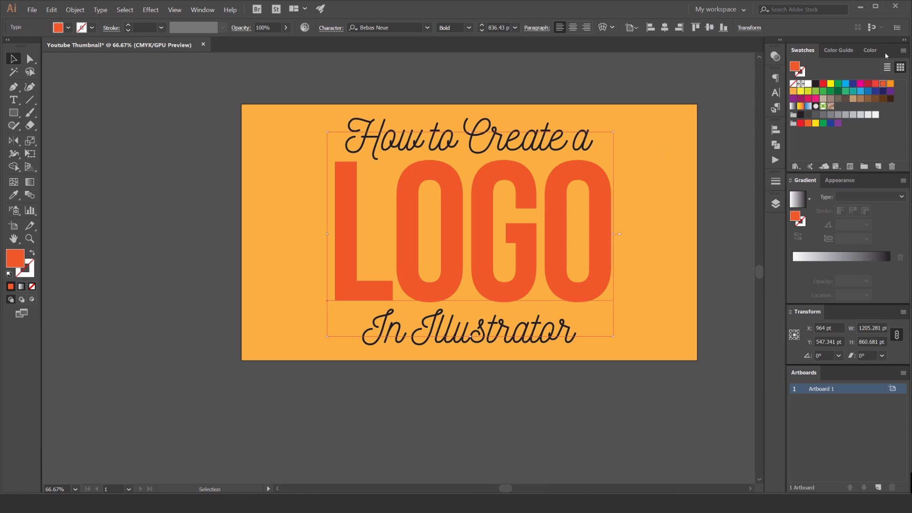
left_click(868, 51)
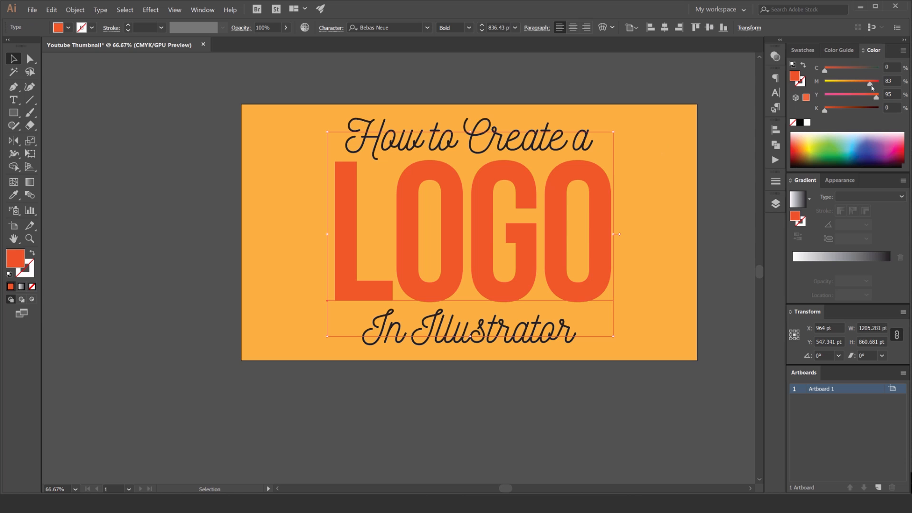
- Adjust the CMYK sliders through darker browns to settle on a bright red-orange fill, about C0 M85 Y95 K4
left_click_drag(825, 109, 866, 108)
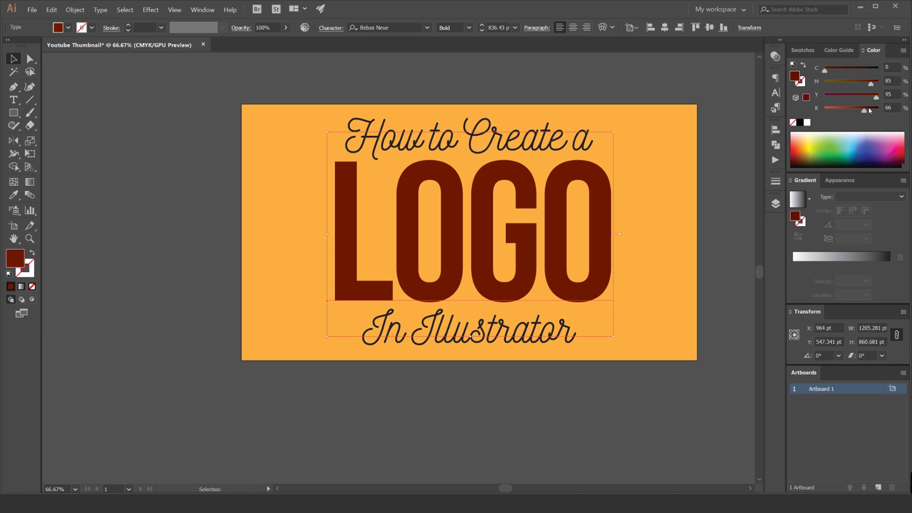
left_click_drag(870, 111, 854, 110)
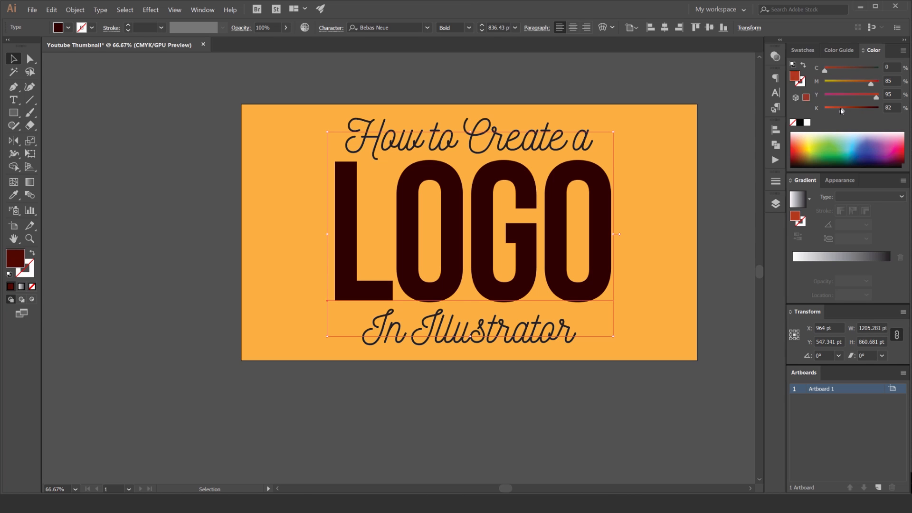
left_click_drag(875, 108, 836, 109)
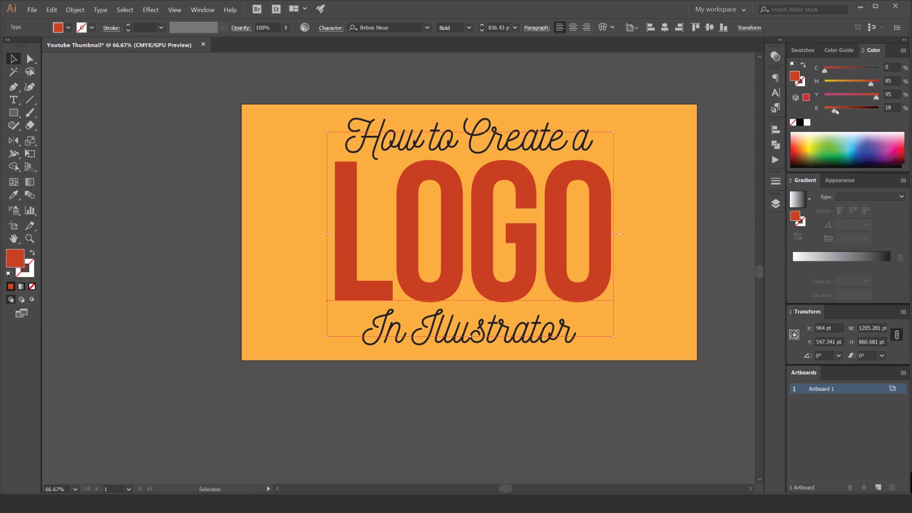
left_click_drag(876, 82, 860, 82)
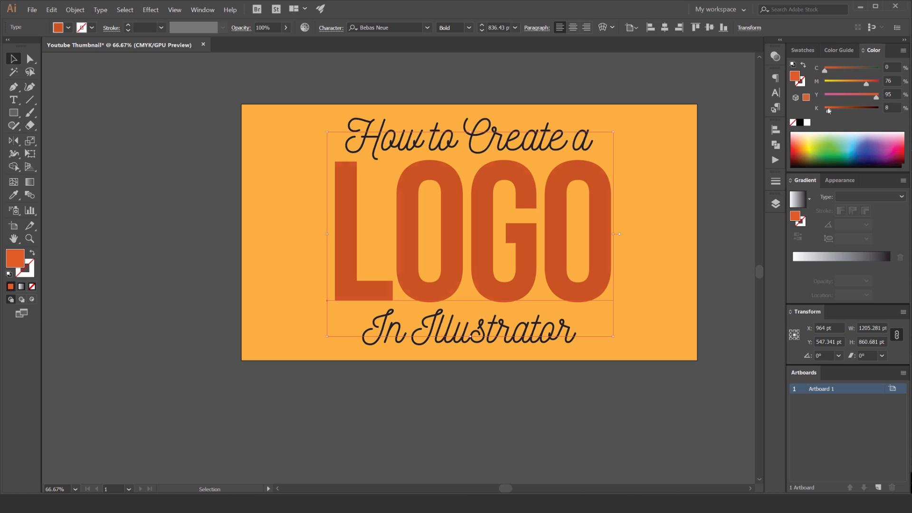
left_click_drag(829, 109, 825, 109)
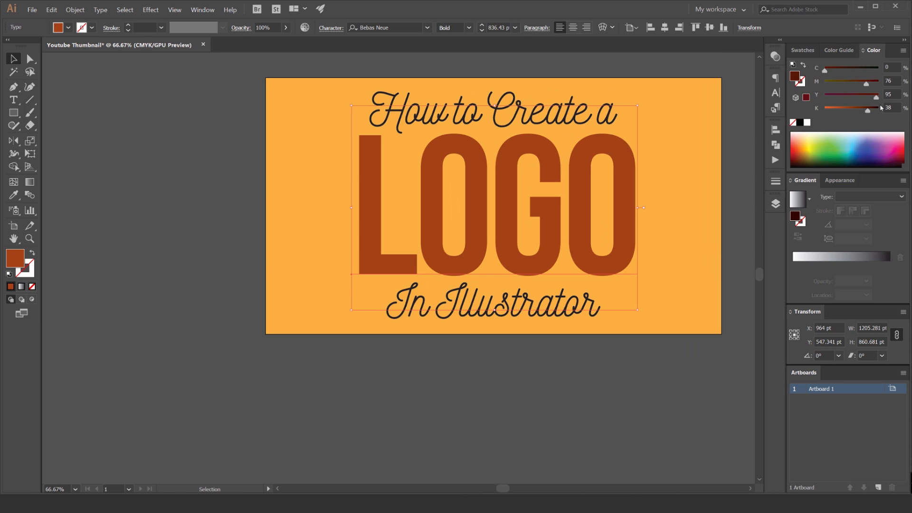
left_click_drag(866, 107, 878, 107)
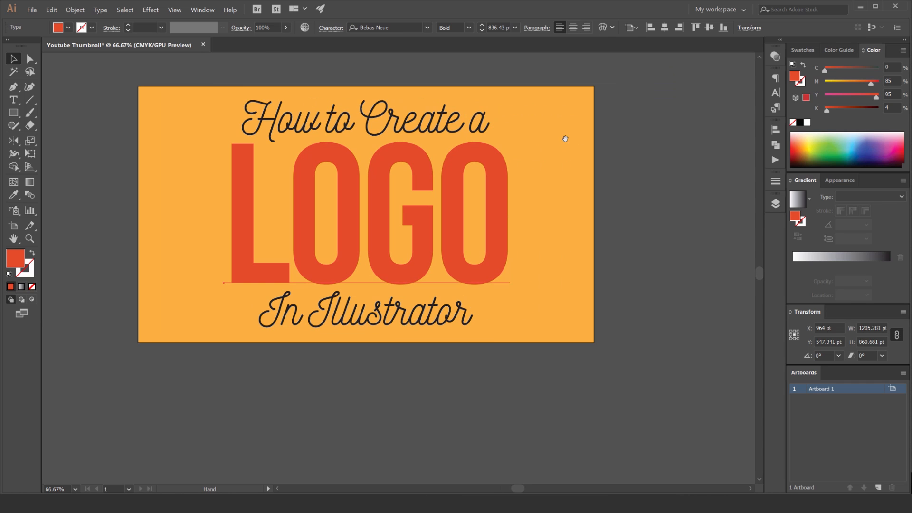
- Expand the LOGO text into outline shapes via Object > Expand
left_click(78, 9)
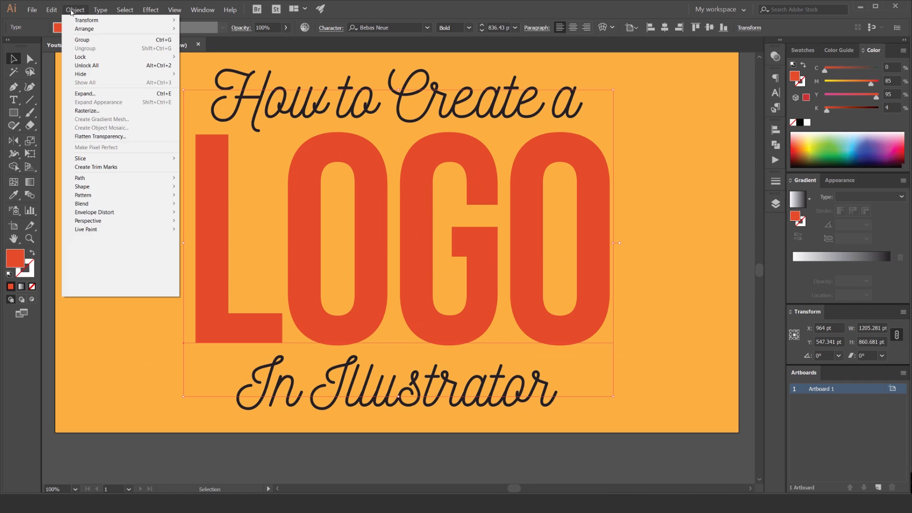
left_click(84, 93)
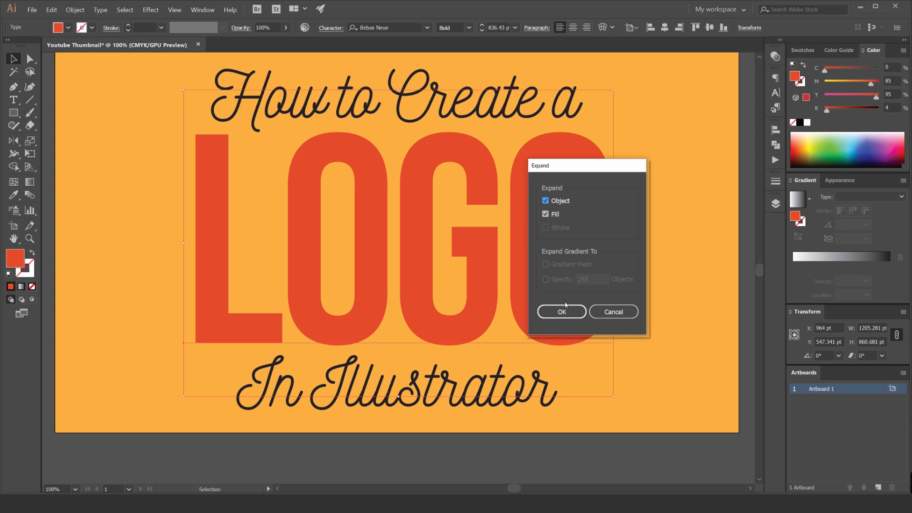
left_click(561, 311)
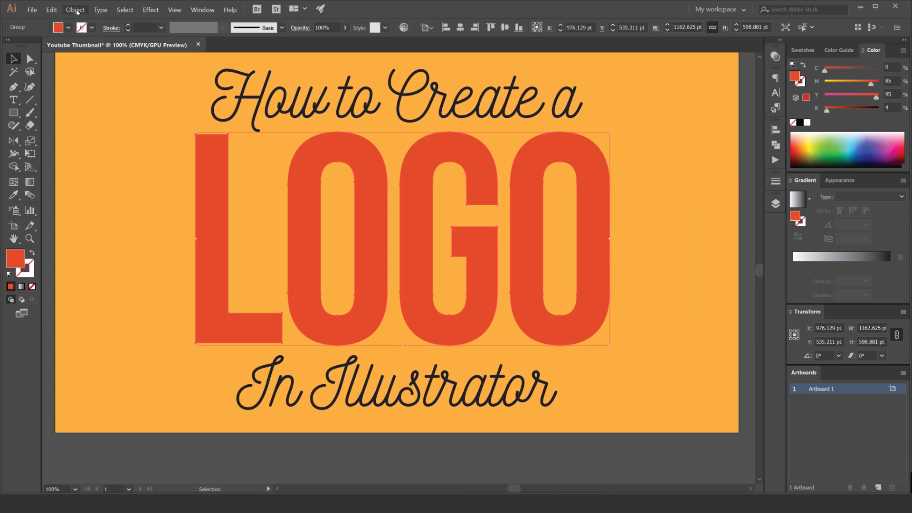
- Preview Offset Path on the letters, trying 60, 150, -30, 40, 30 and 140 pt offsets
left_click(78, 10)
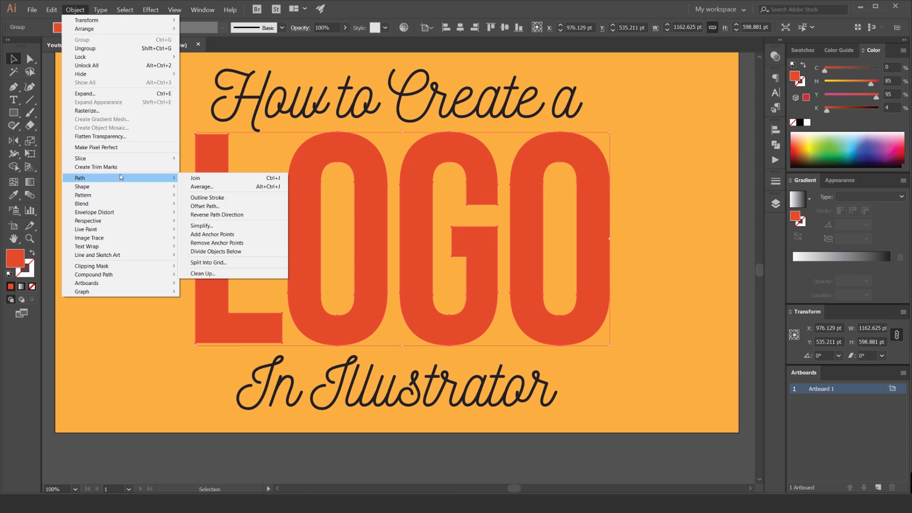
left_click(205, 207)
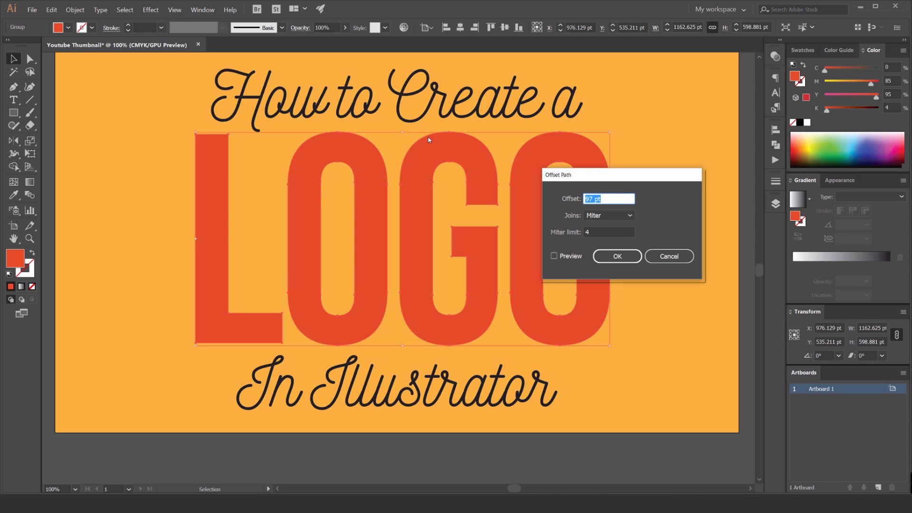
left_click(554, 257)
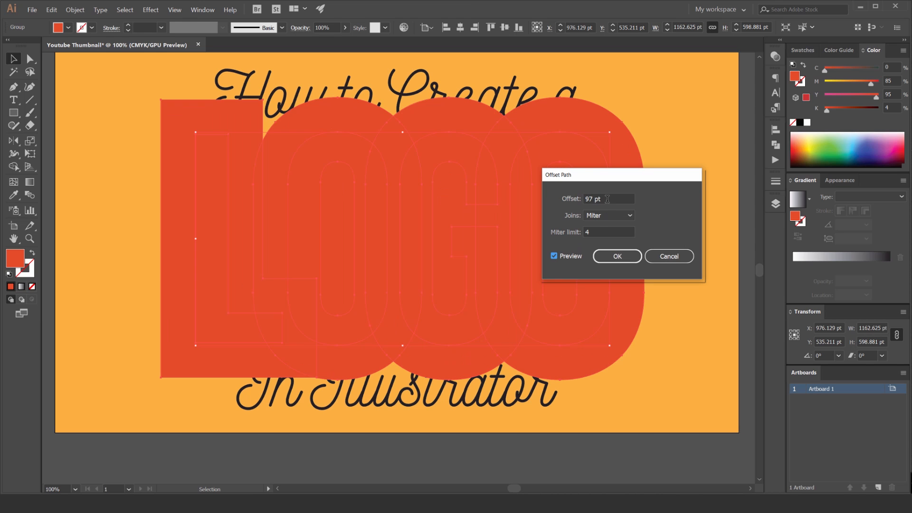
type("60")
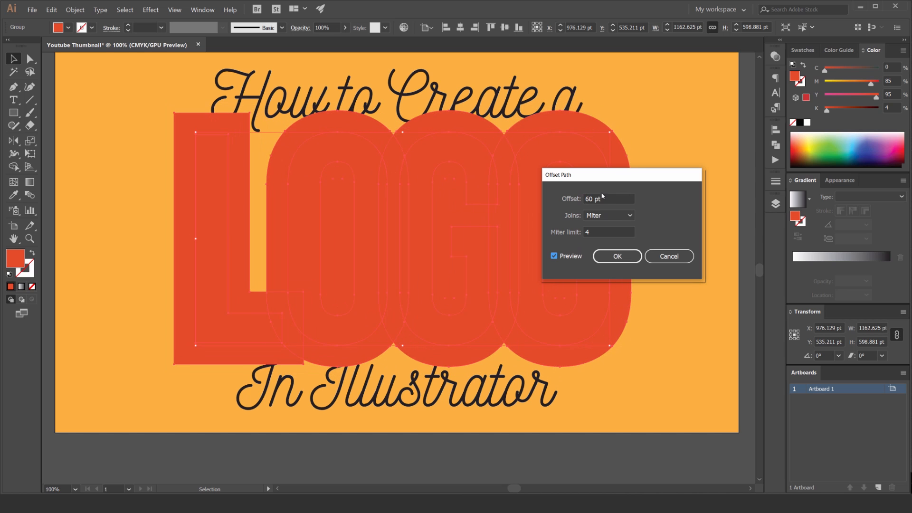
type("150")
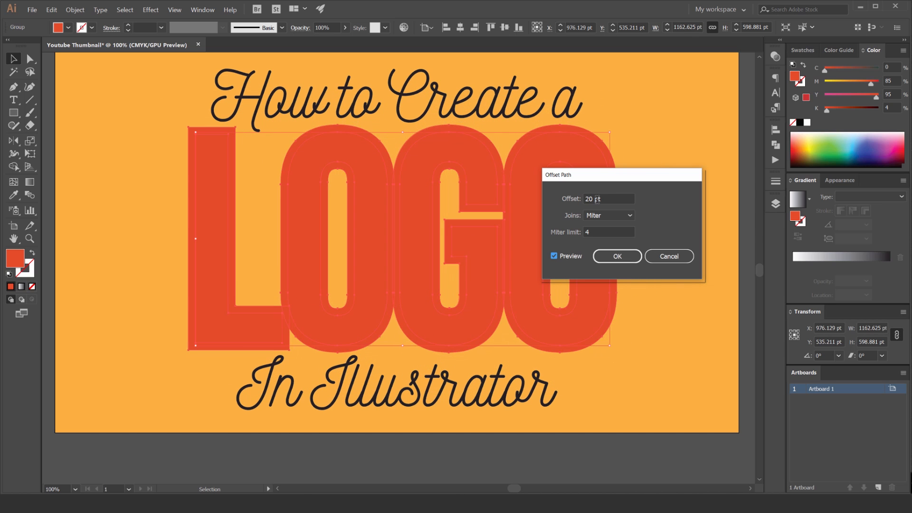
type("-30")
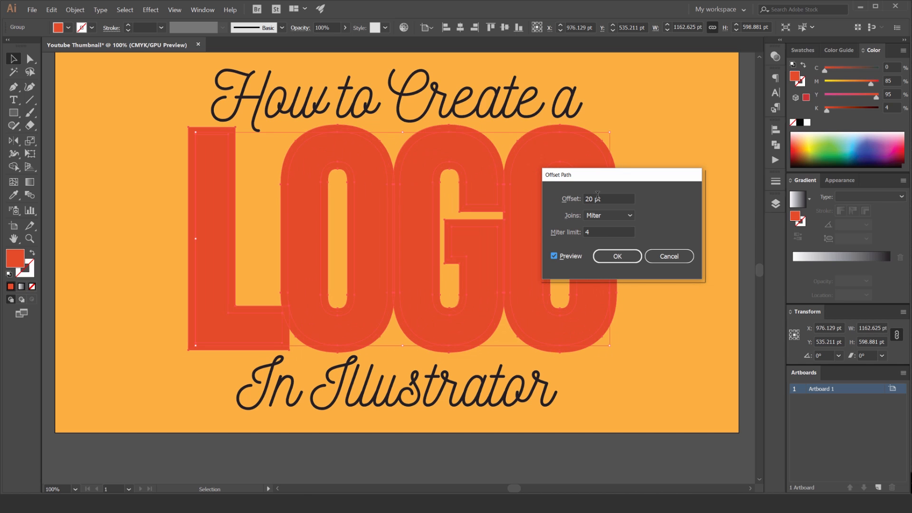
type("40")
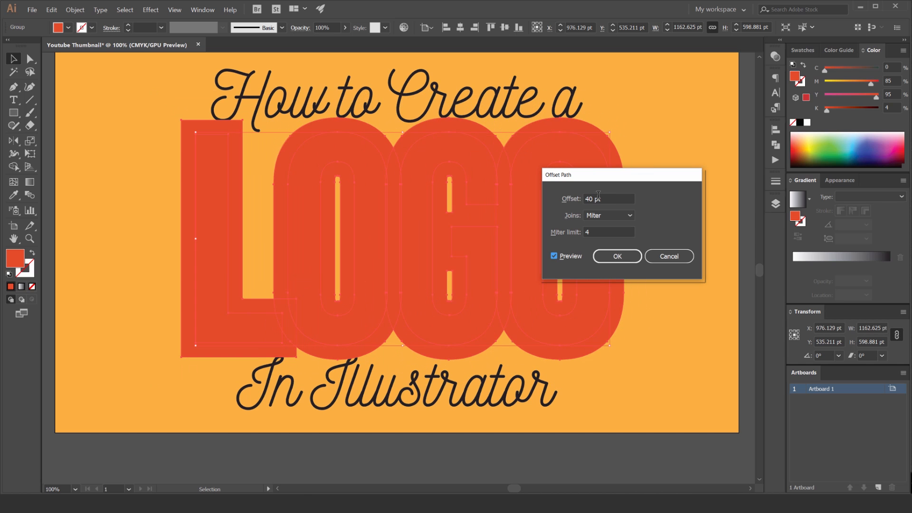
type("30")
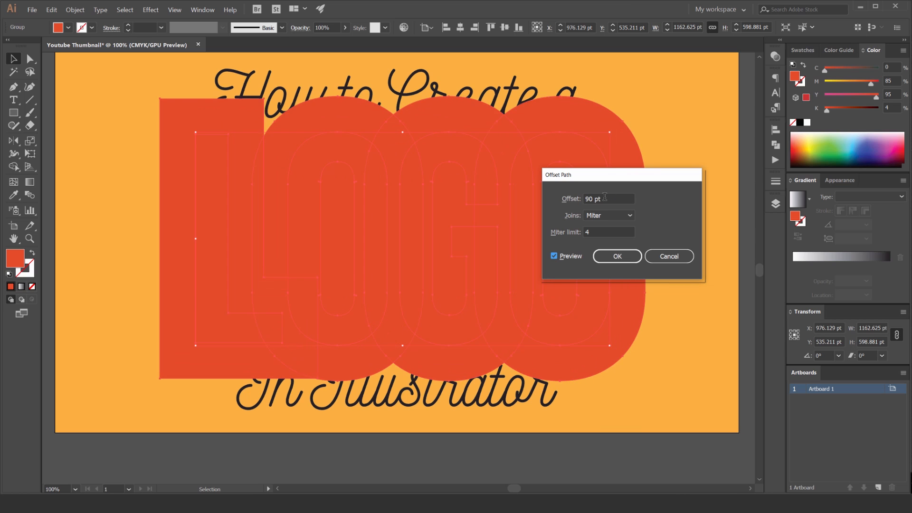
type("140")
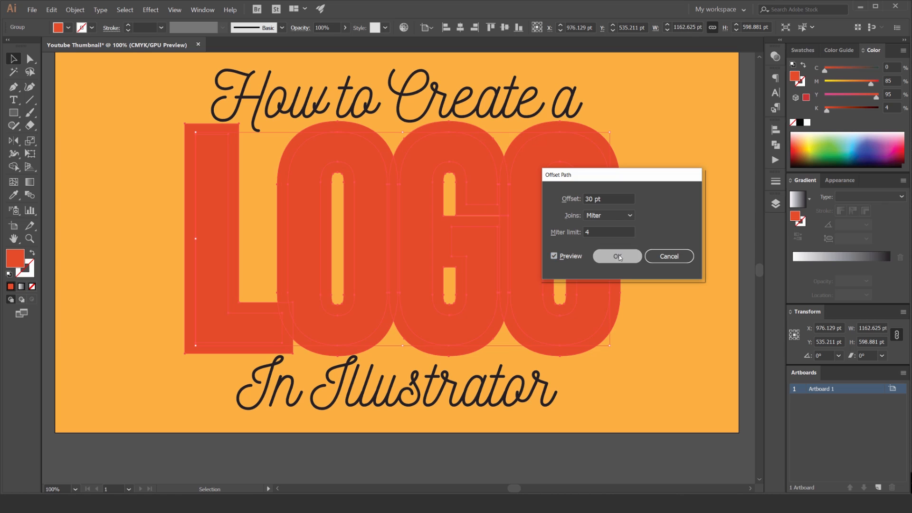
- Apply the 30 pt dark brown offset and merge its pieces with Pathfinder Unite
left_click(617, 257)
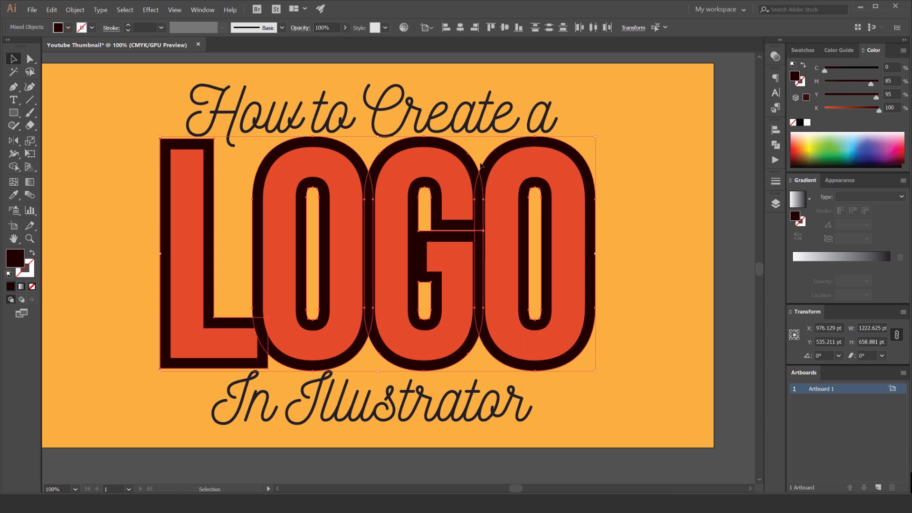
mouse_move(552, 152)
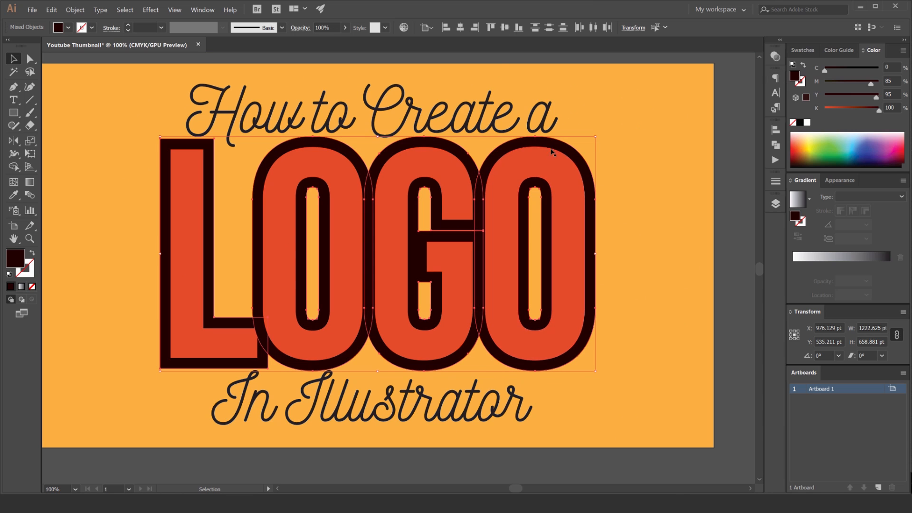
left_click(775, 128)
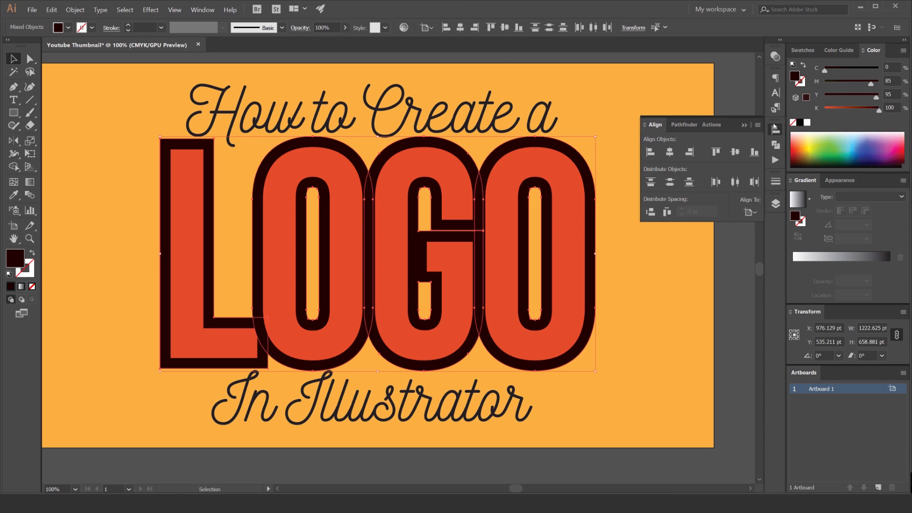
left_click(683, 125)
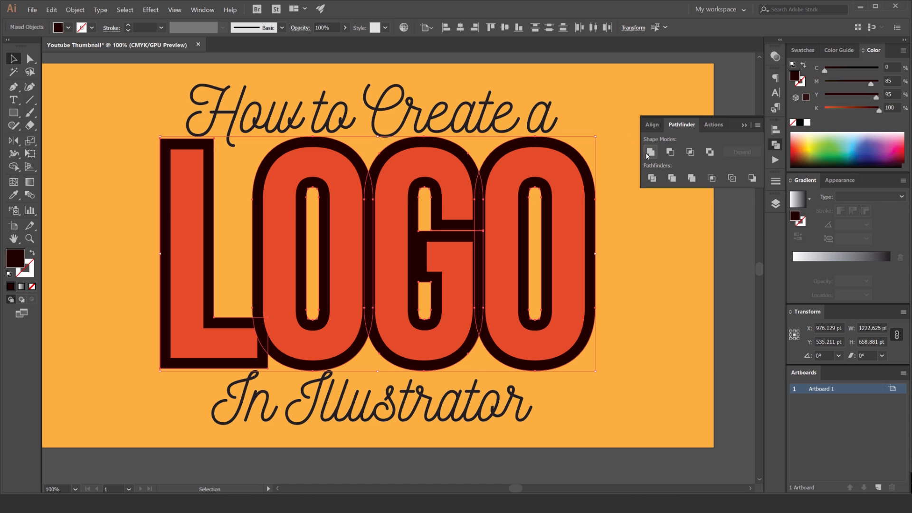
left_click(650, 151)
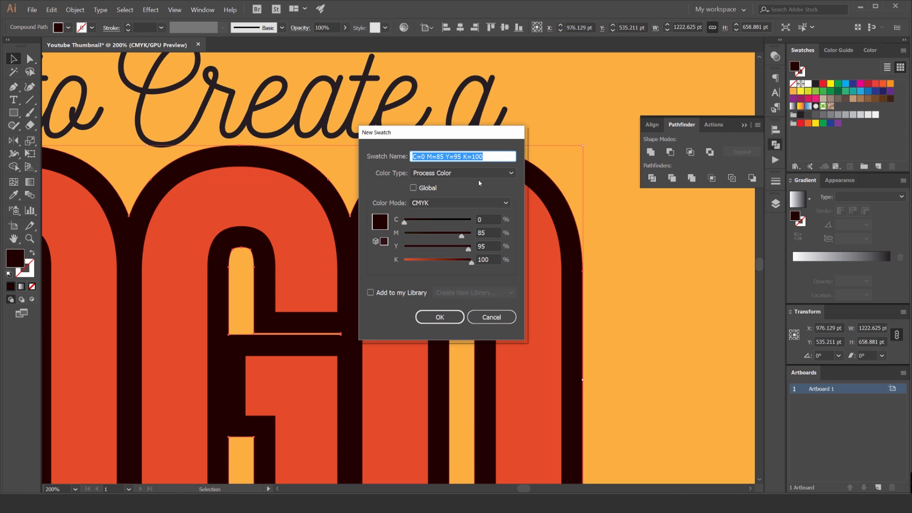
- Save the dark brown as a global swatch and create a colour group from the selected artwork
left_click(414, 187)
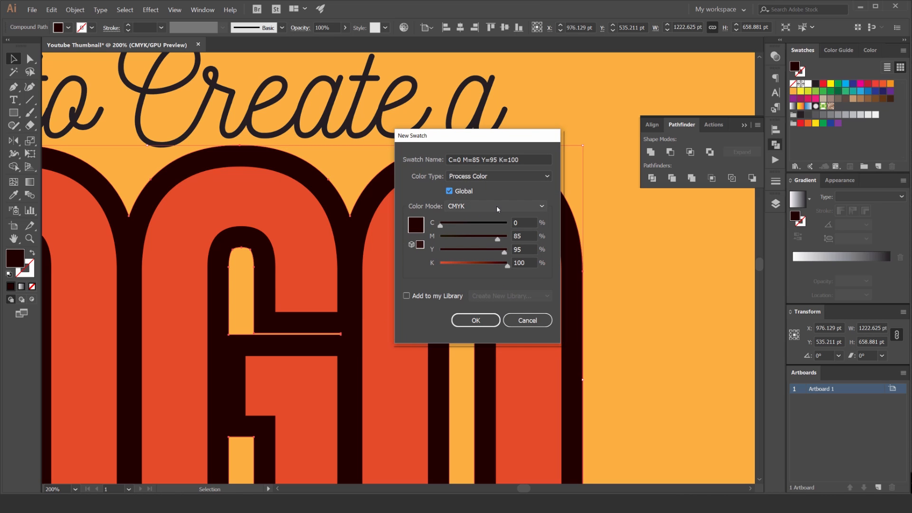
left_click(476, 320)
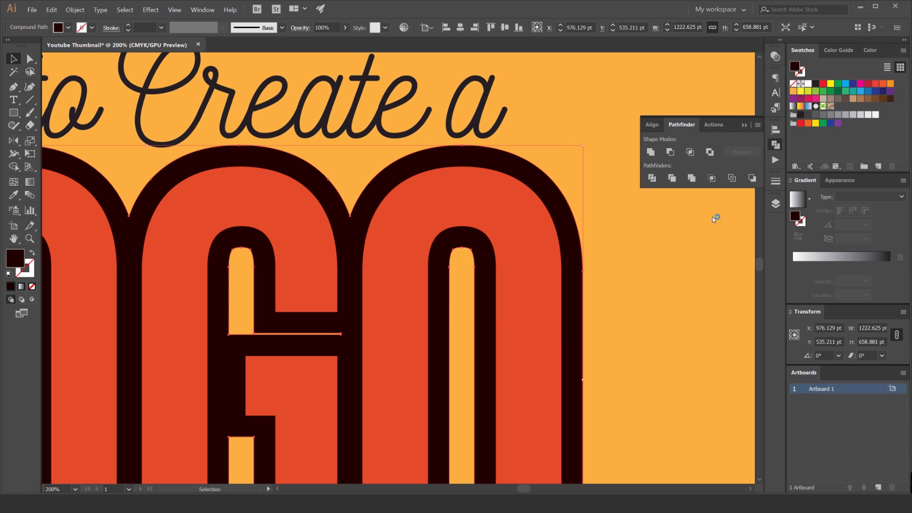
mouse_move(793, 148)
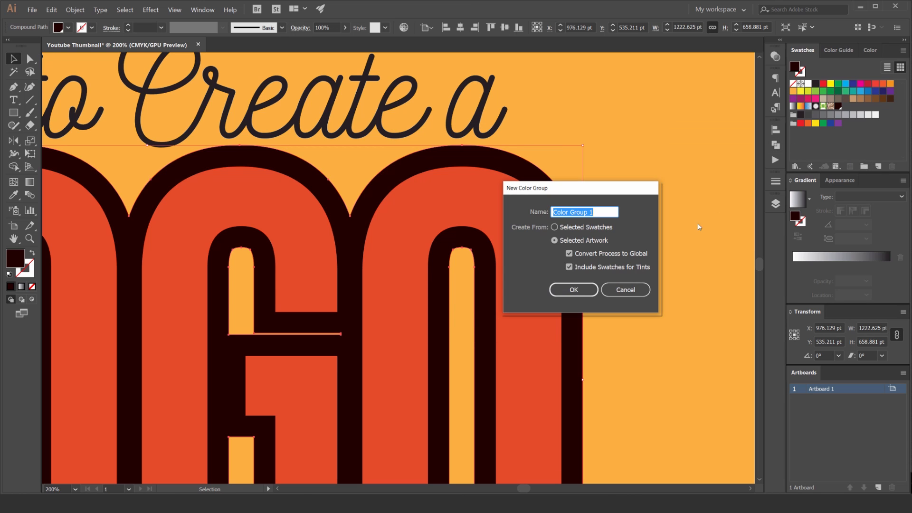
left_click(573, 289)
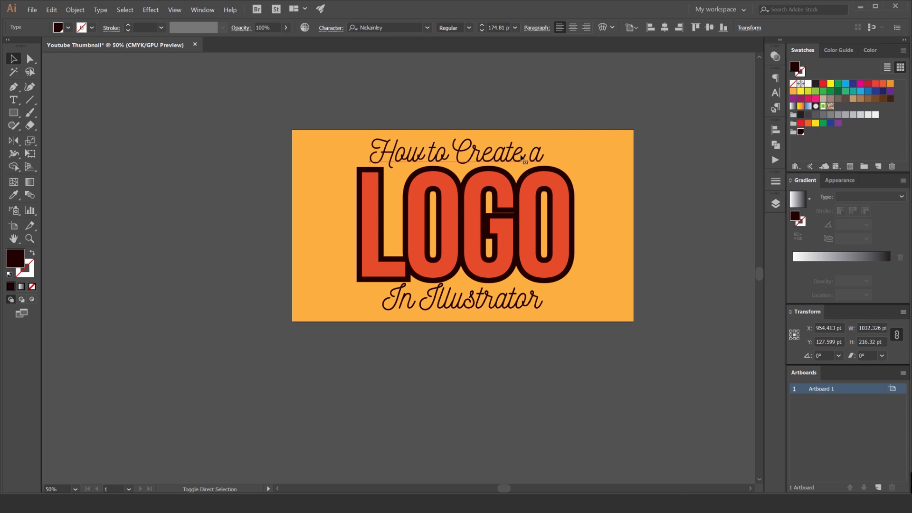
- Scale down the 'How to Create a' and 'In Illustrator' script lines and recentre them around LOGO
left_click(451, 154)
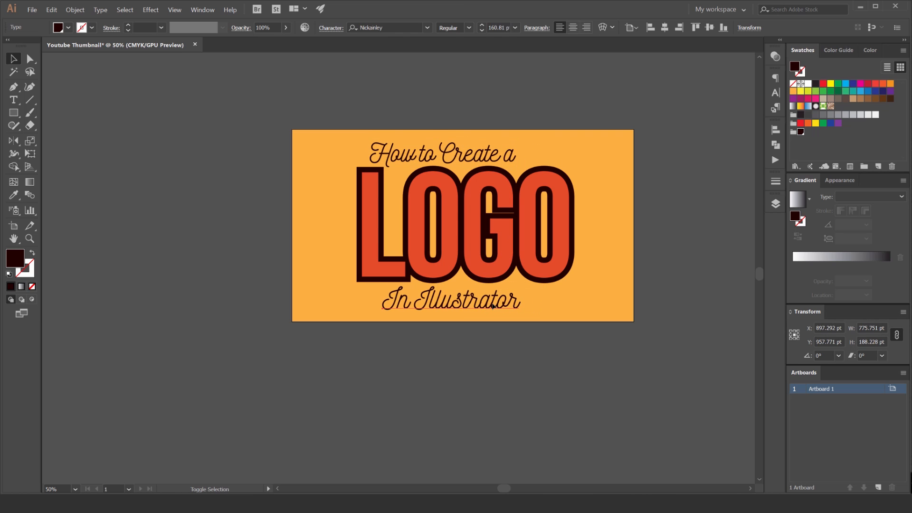
left_click(450, 306)
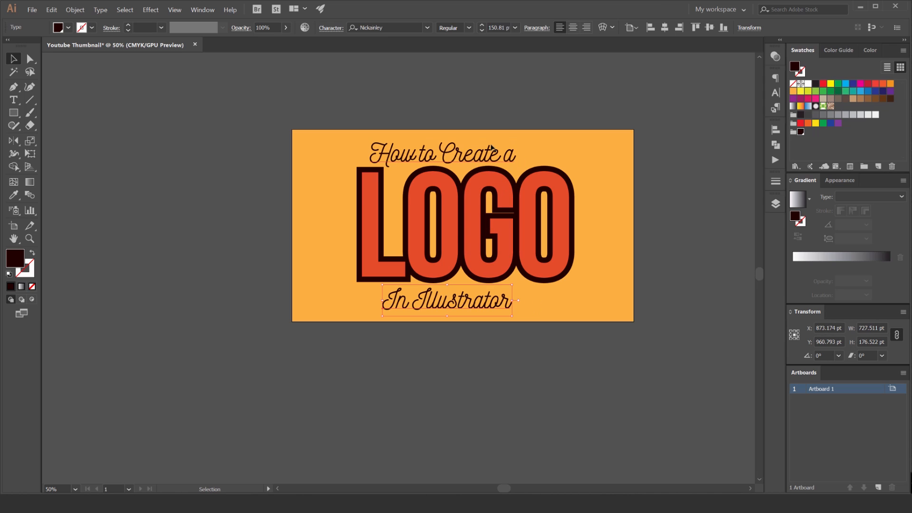
mouse_move(504, 40)
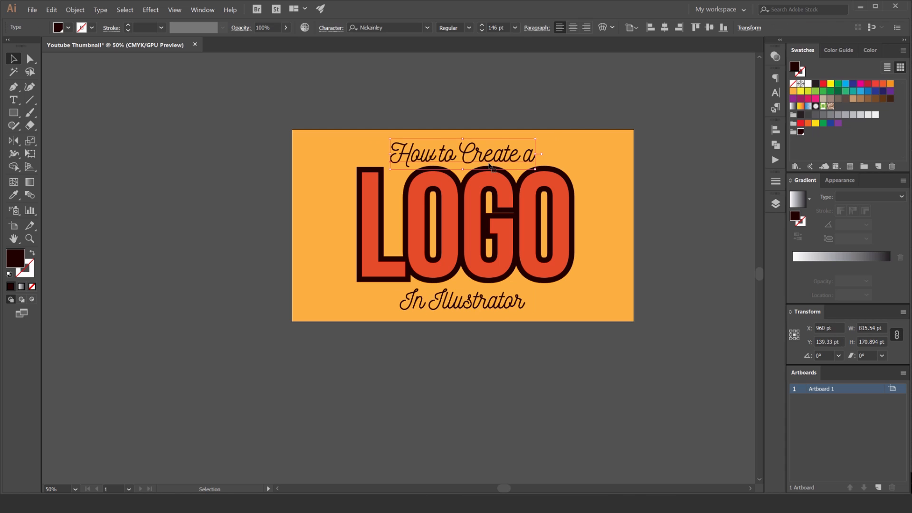
left_click(463, 303)
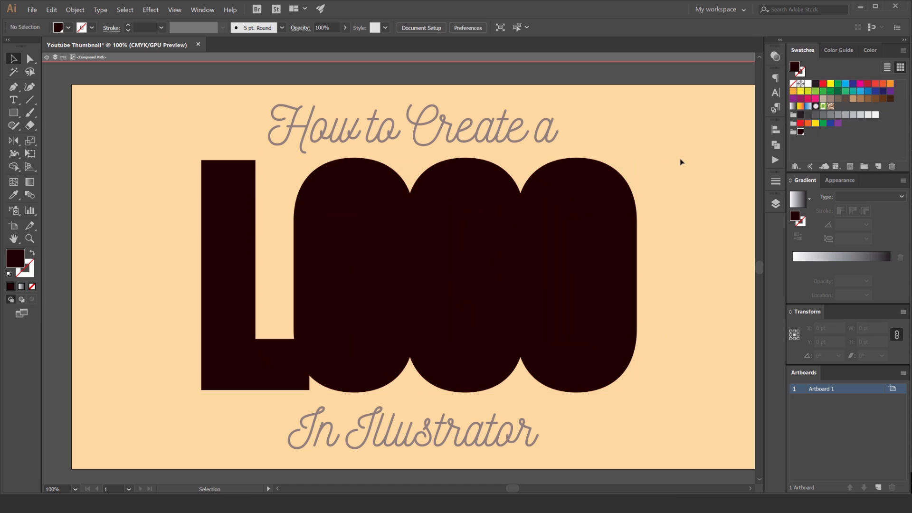
mouse_move(669, 154)
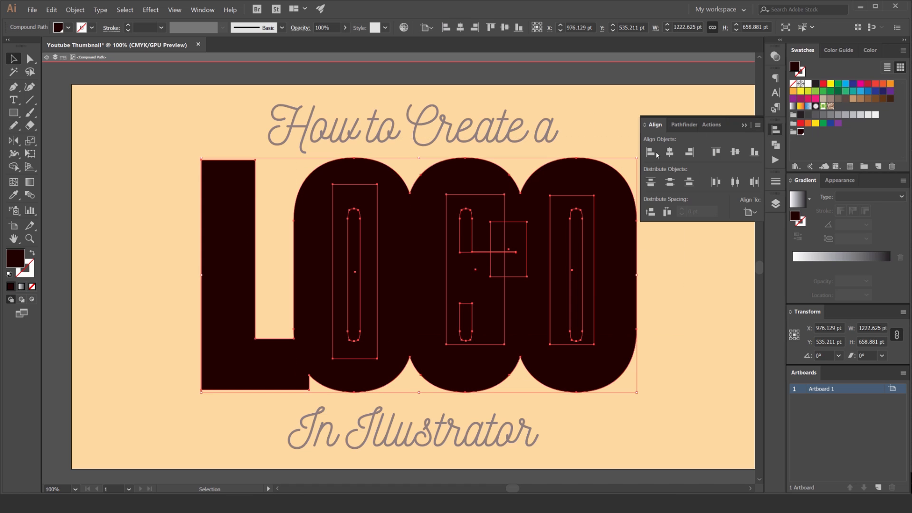
- Switch from the Align panel to the Pathfinder options for the selected LOGO outline
left_click(683, 125)
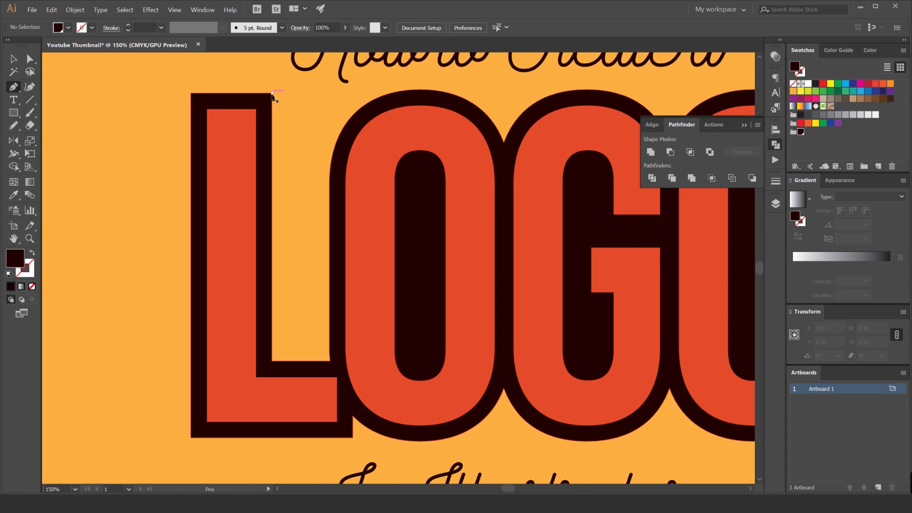
- Place the FoamBoard texture image and scale it to cover the whole artboard
left_click_drag(273, 95, 422, 95)
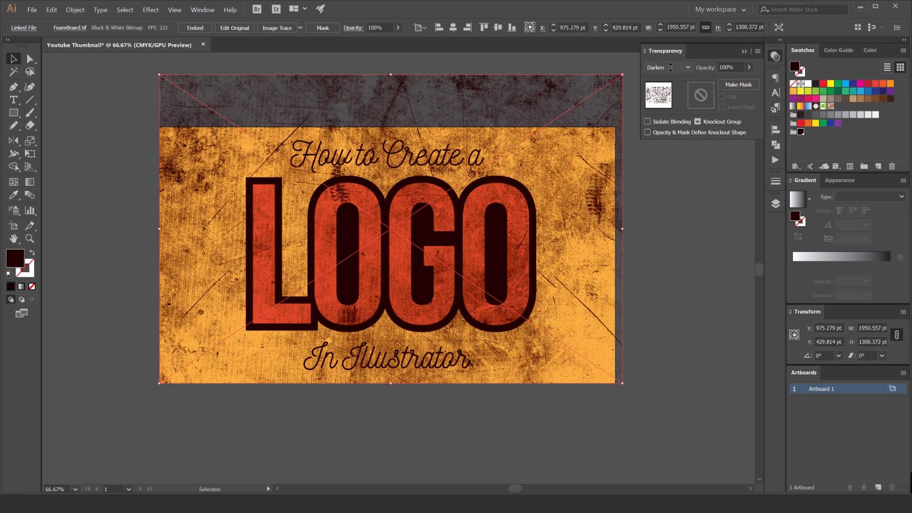
- Cycle through blend modes for the orange-tinted texture and settle on Screen
left_click(667, 66)
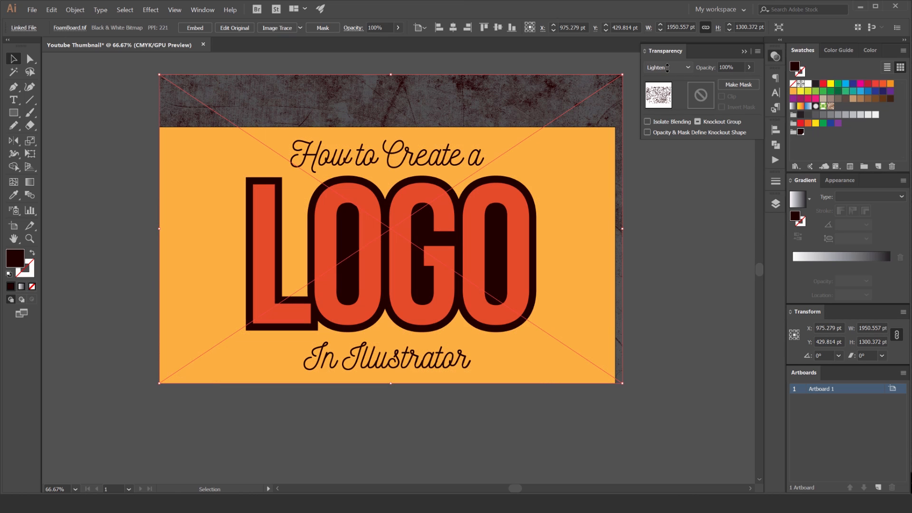
left_click(668, 66)
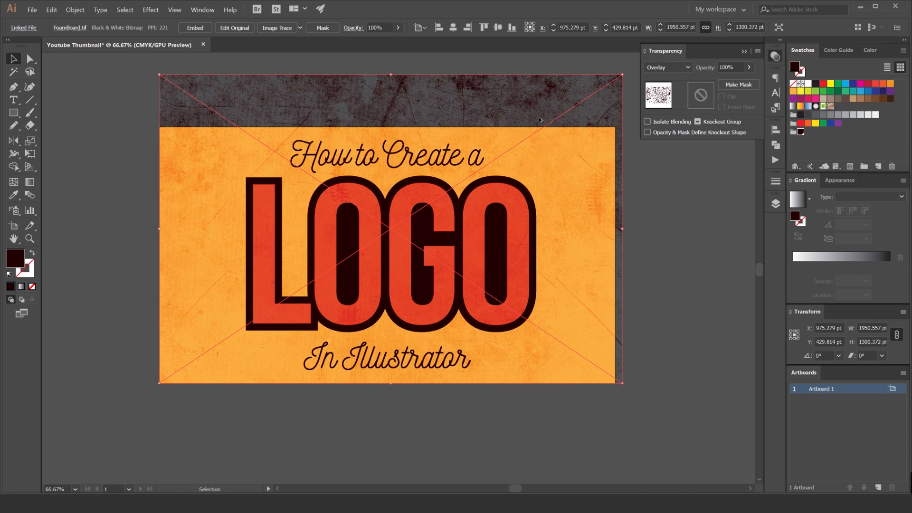
left_click(668, 66)
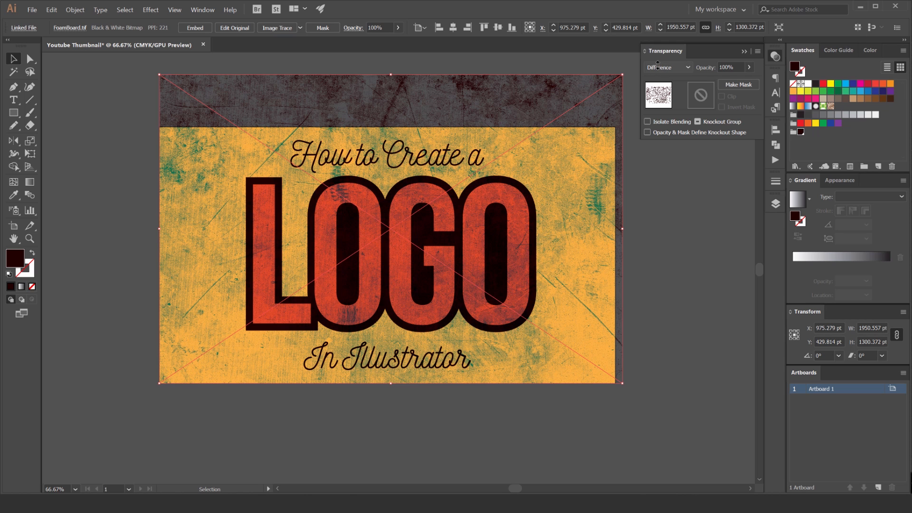
left_click(668, 66)
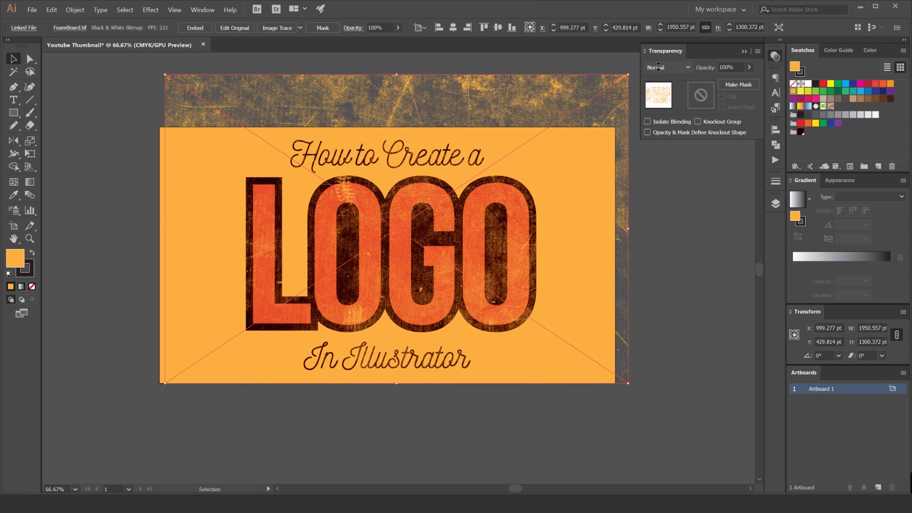
left_click(668, 66)
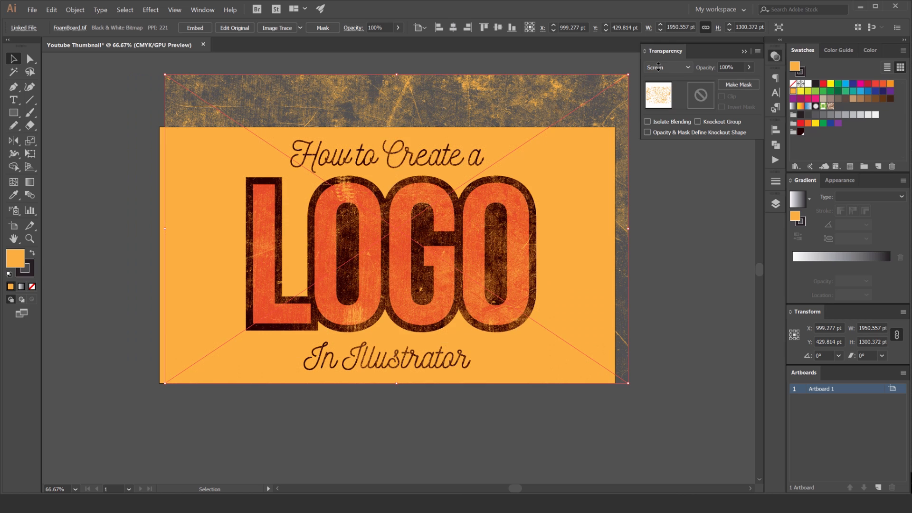
left_click(667, 67)
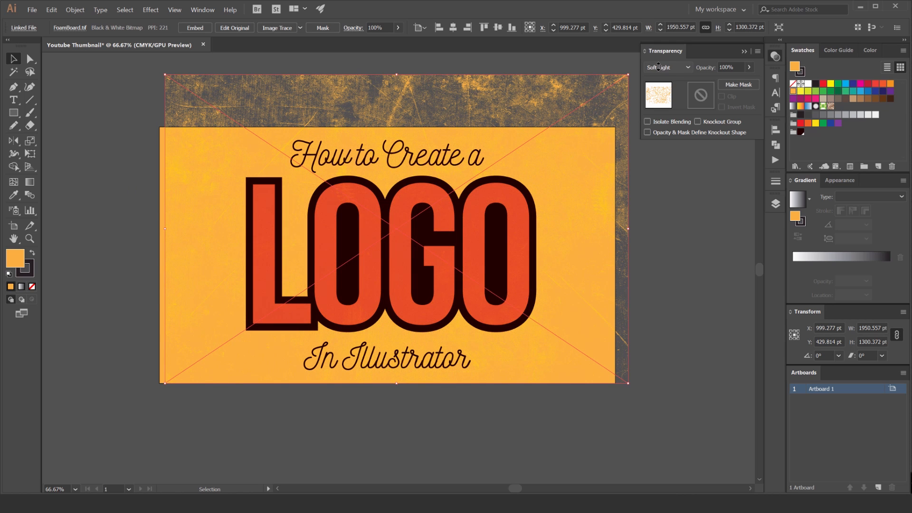
left_click(669, 67)
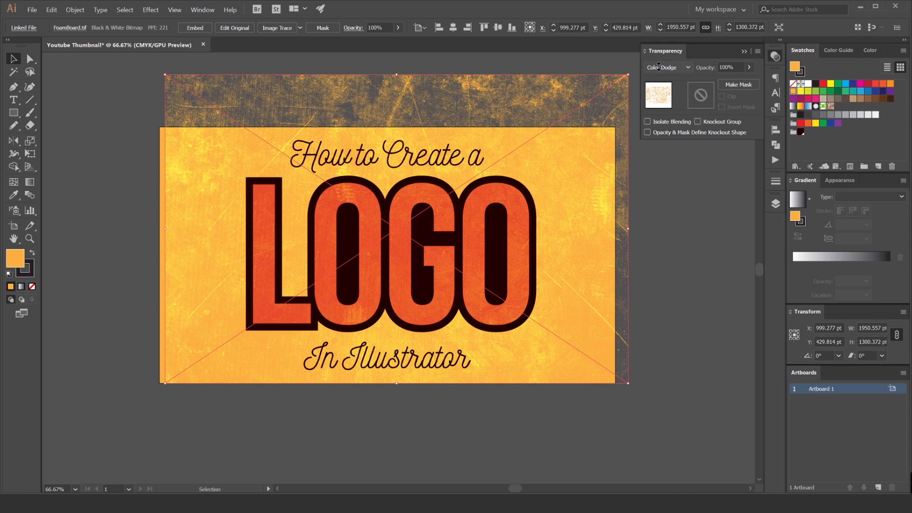
left_click(669, 66)
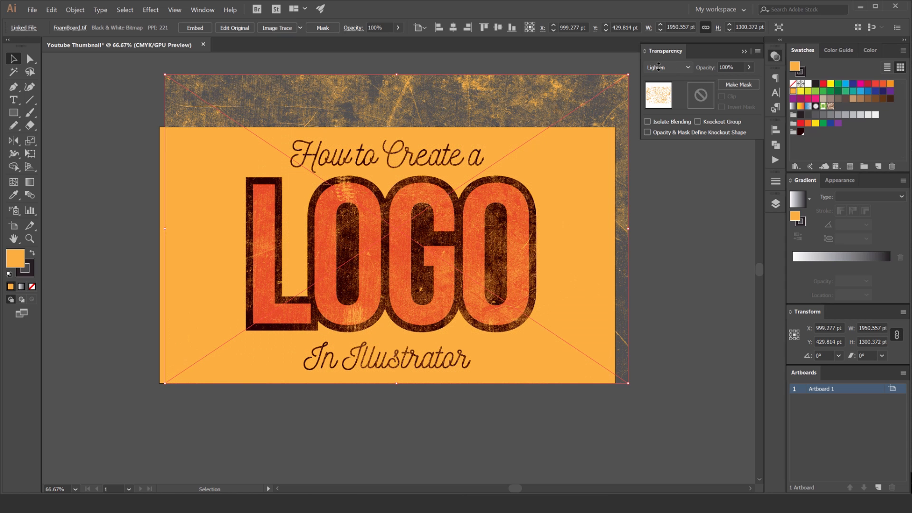
left_click(668, 67)
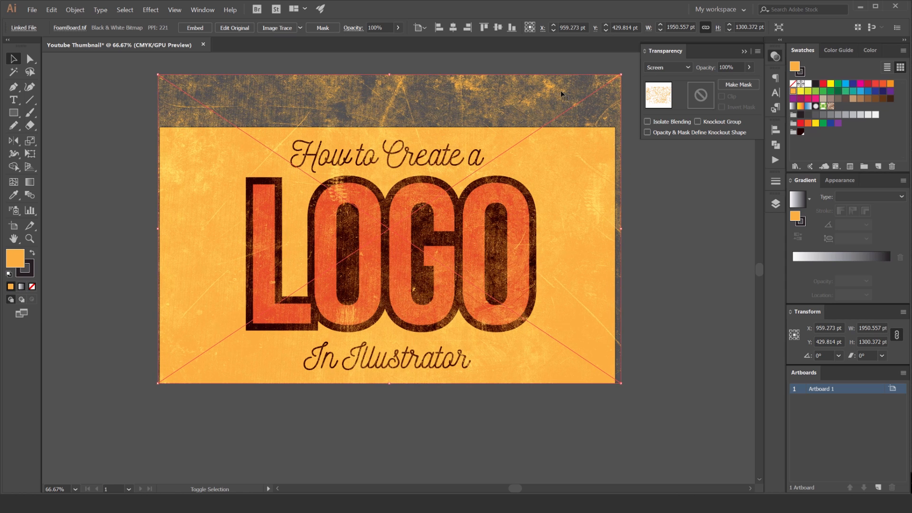
- Set the texture's opacity to 70%
type("70")
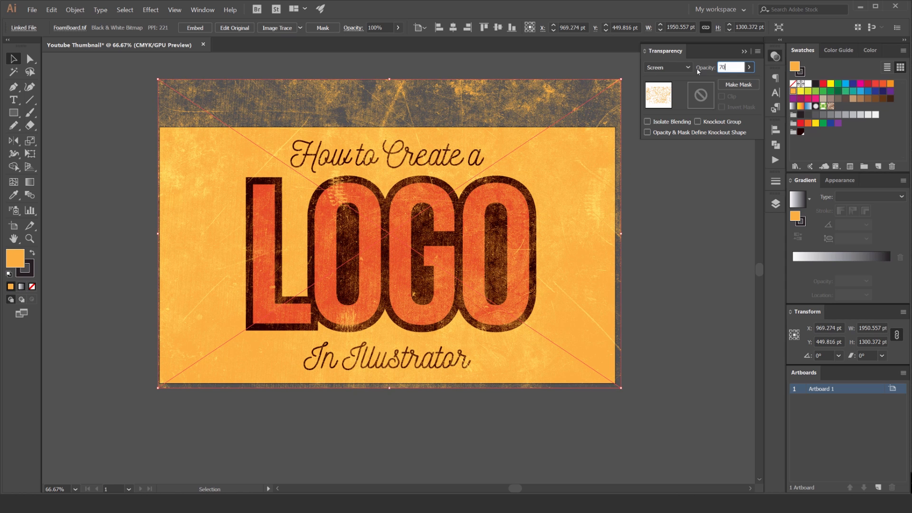
key("Enter")
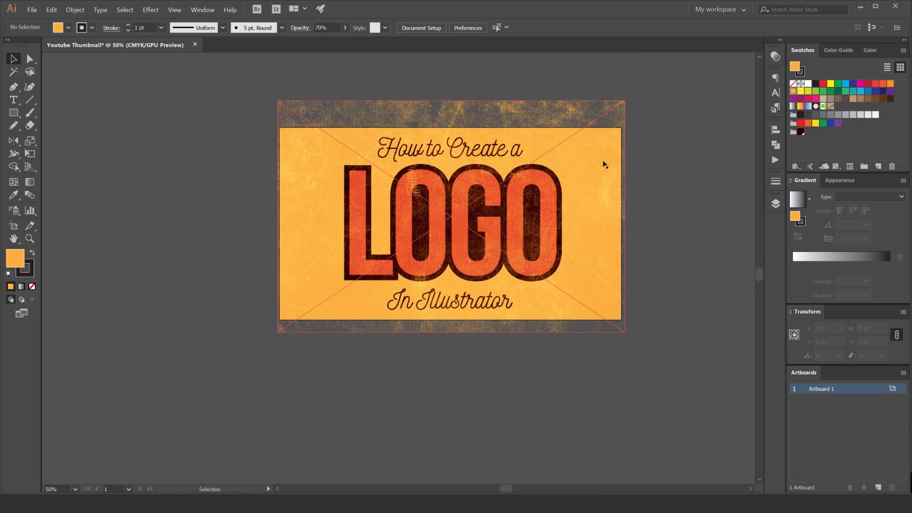
- Make a clipping mask from an artboard-sized rectangle so the texture stays within the edges
left_click(13, 112)
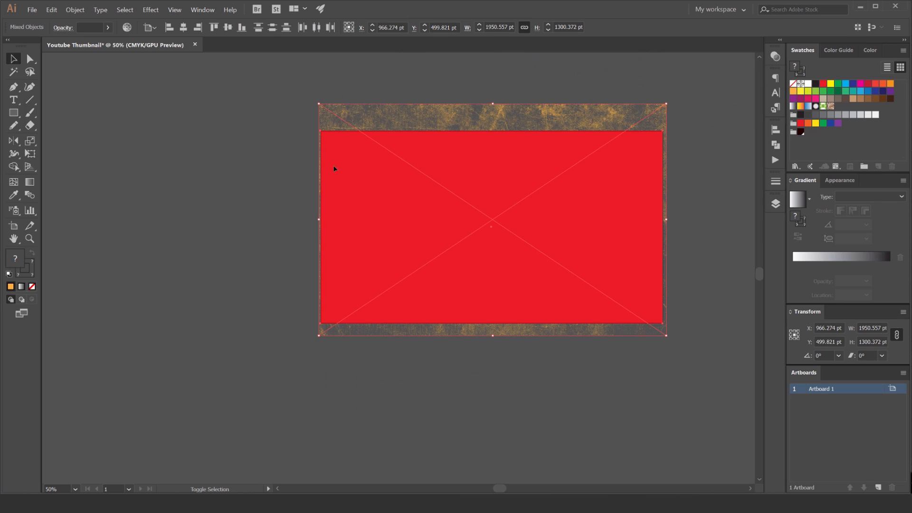
left_click(77, 9)
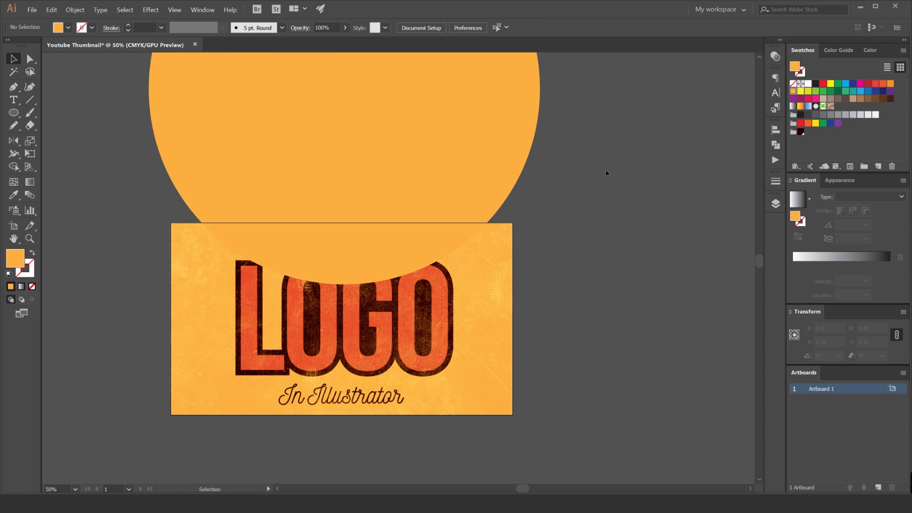
- Fill the circle with a radial gradient, both stops orange, one fading to 0% opacity
left_click(344, 147)
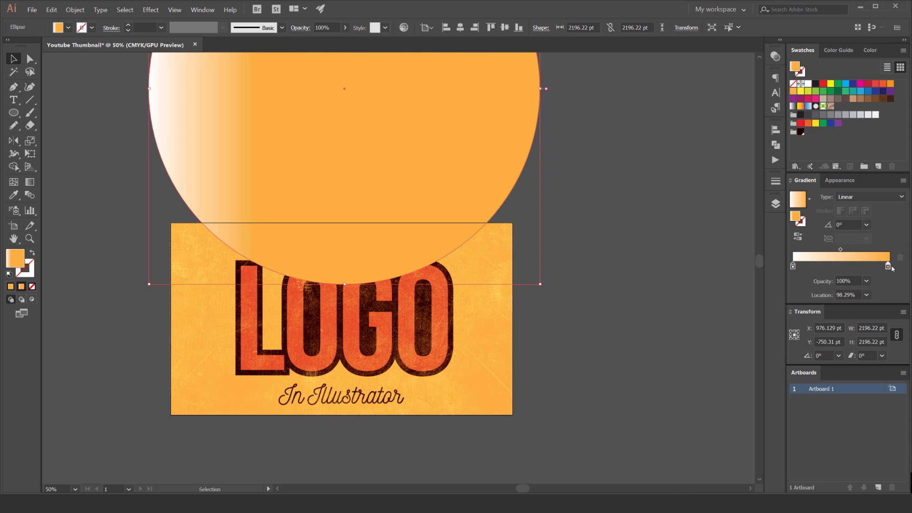
left_click_drag(883, 266, 814, 266)
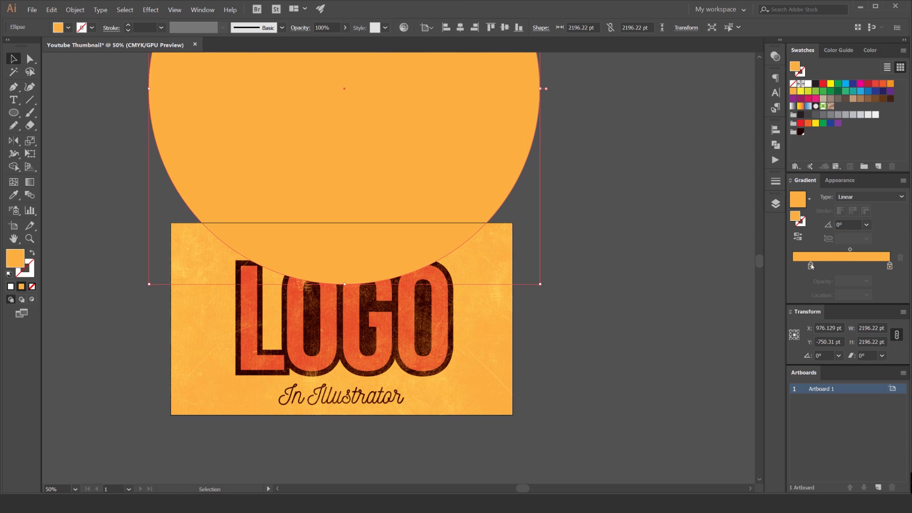
left_click(793, 266)
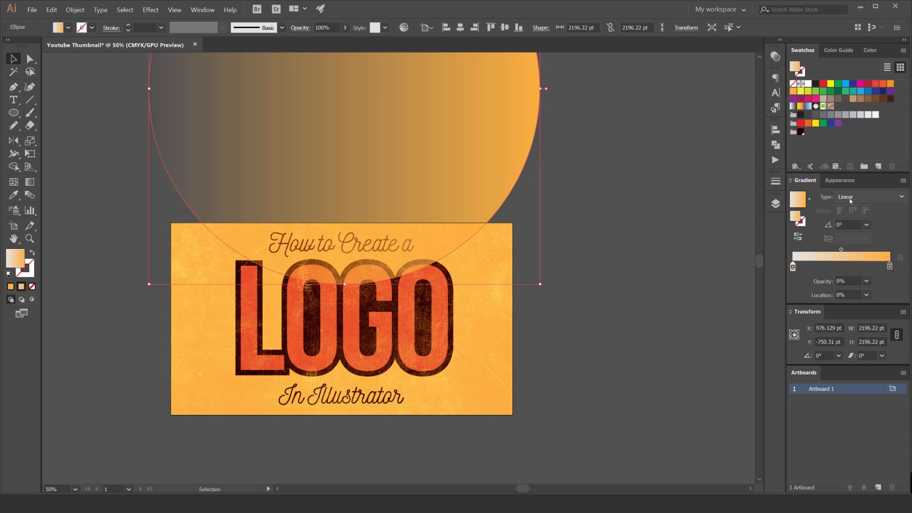
left_click(871, 196)
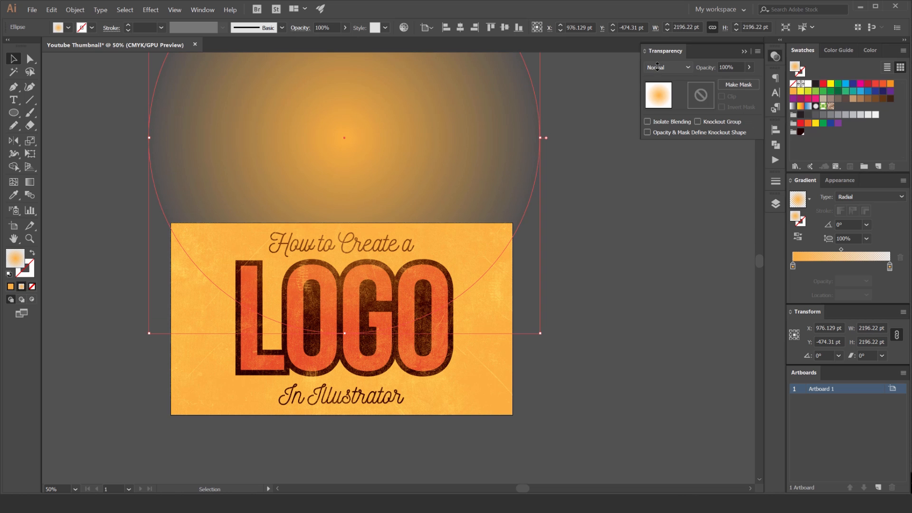
- Try Color Burn, Hard Light and Screen on the glow circle, then settle on Color Dodge
left_click(668, 66)
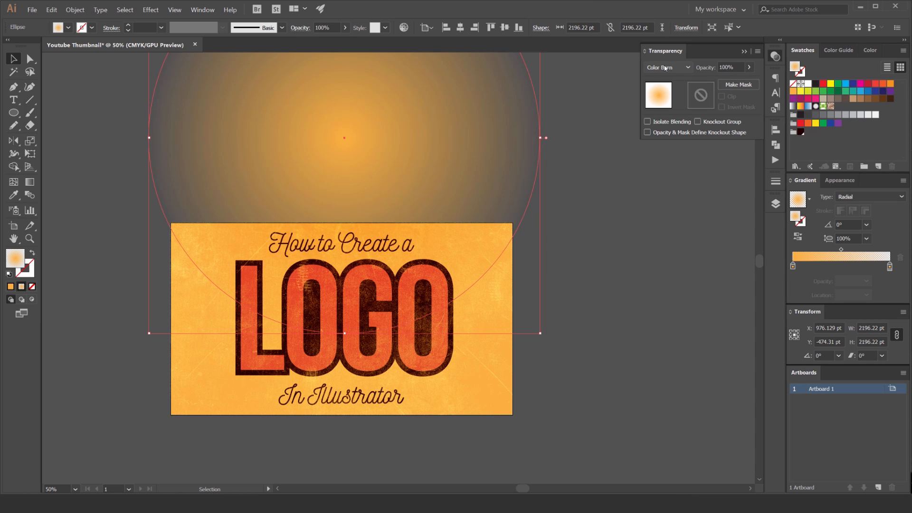
left_click(668, 67)
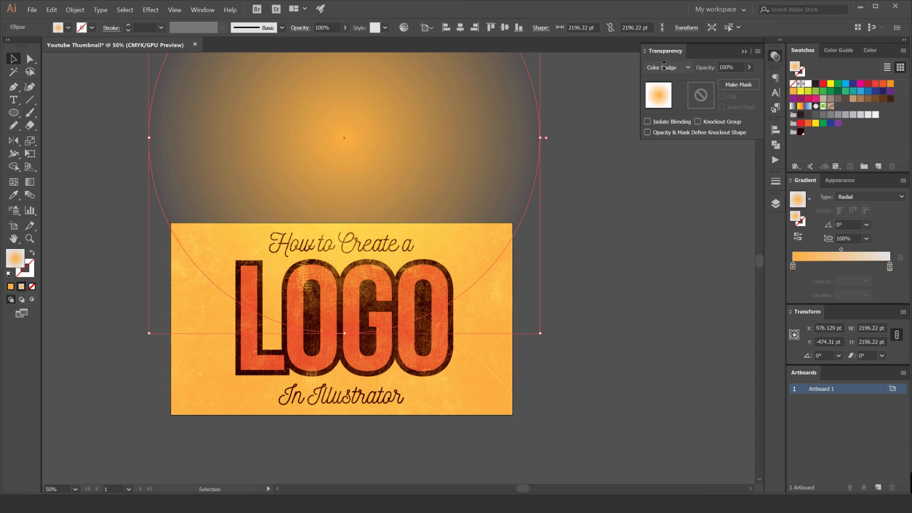
left_click(668, 67)
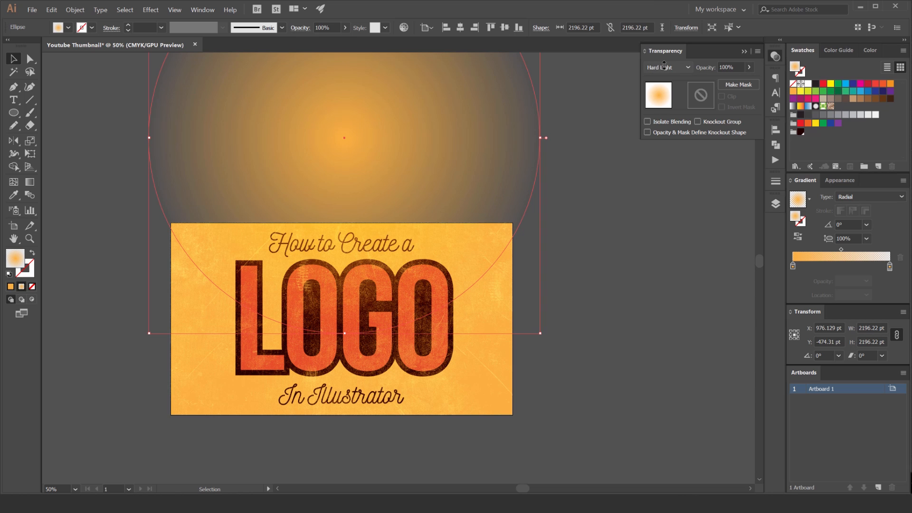
left_click(668, 66)
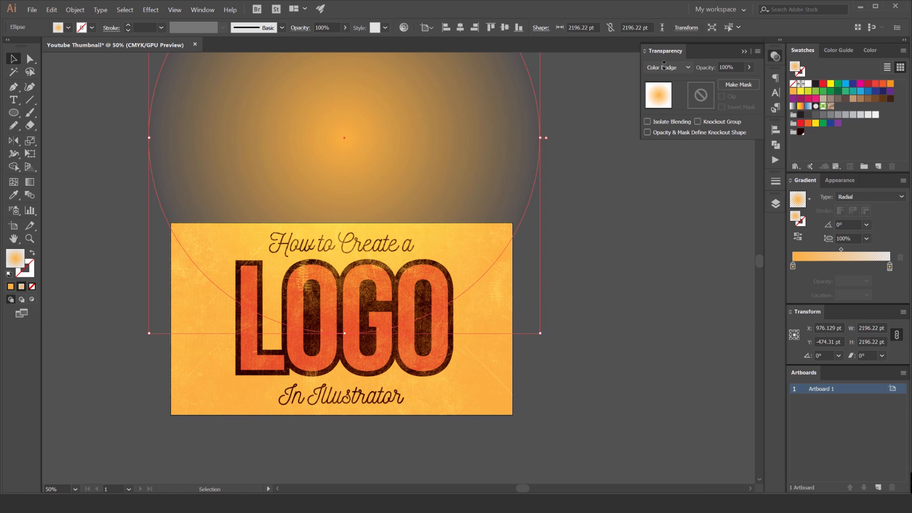
left_click(668, 66)
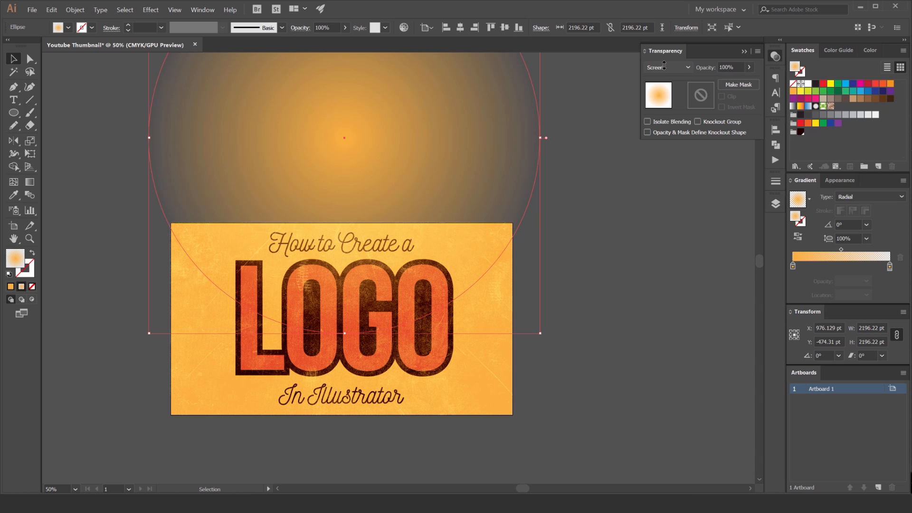
left_click(669, 66)
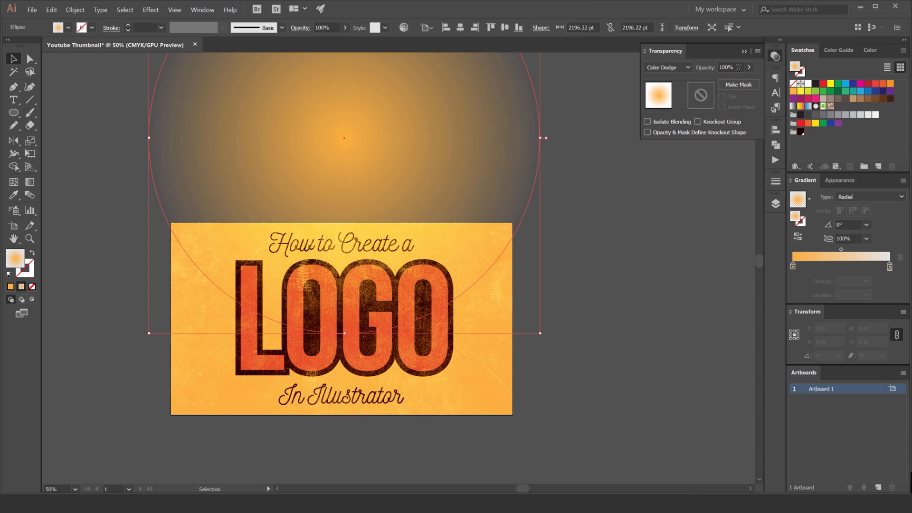